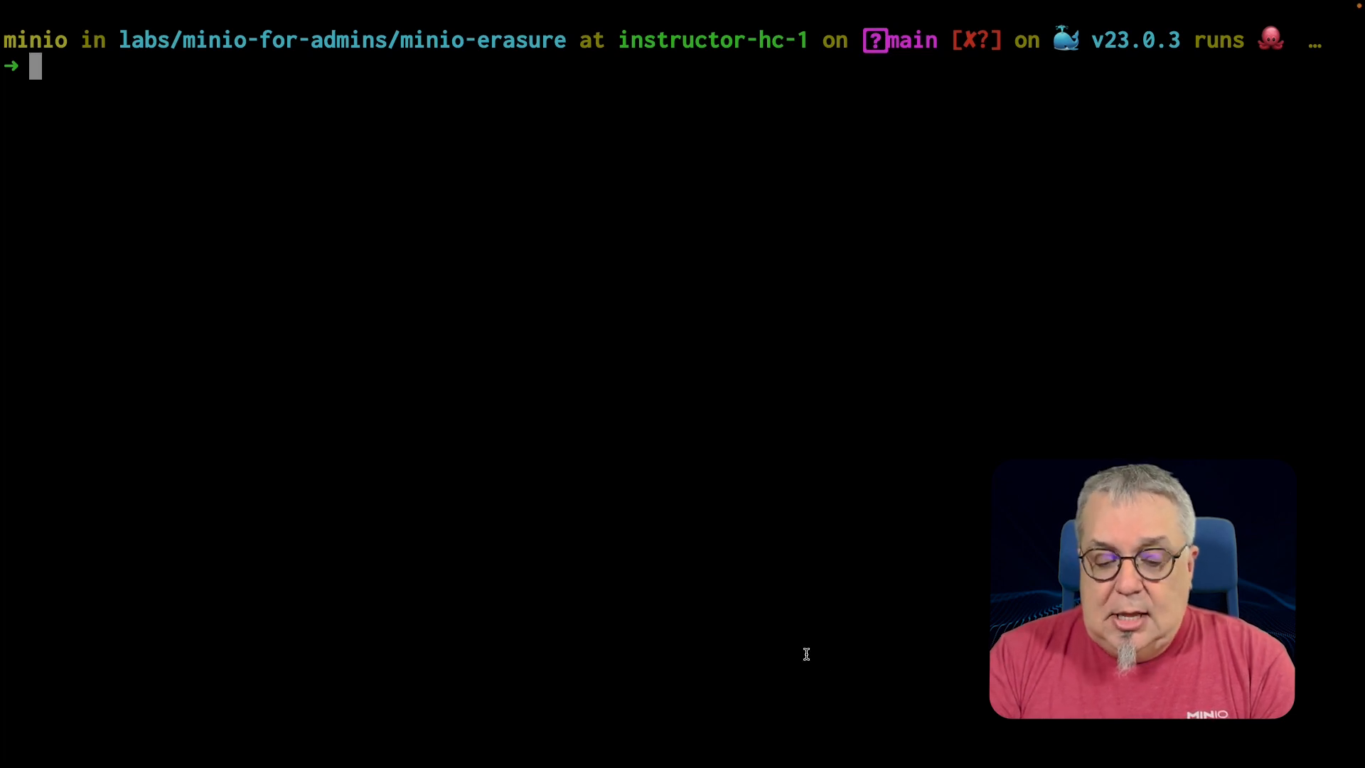
- View docker-compose.yml with more: one MinIO server, four data volumes, EC:1 storage class
{"action": "type", "text": "more ~/minio/data/minio1/erasure/sample.txt/xl.meta"}
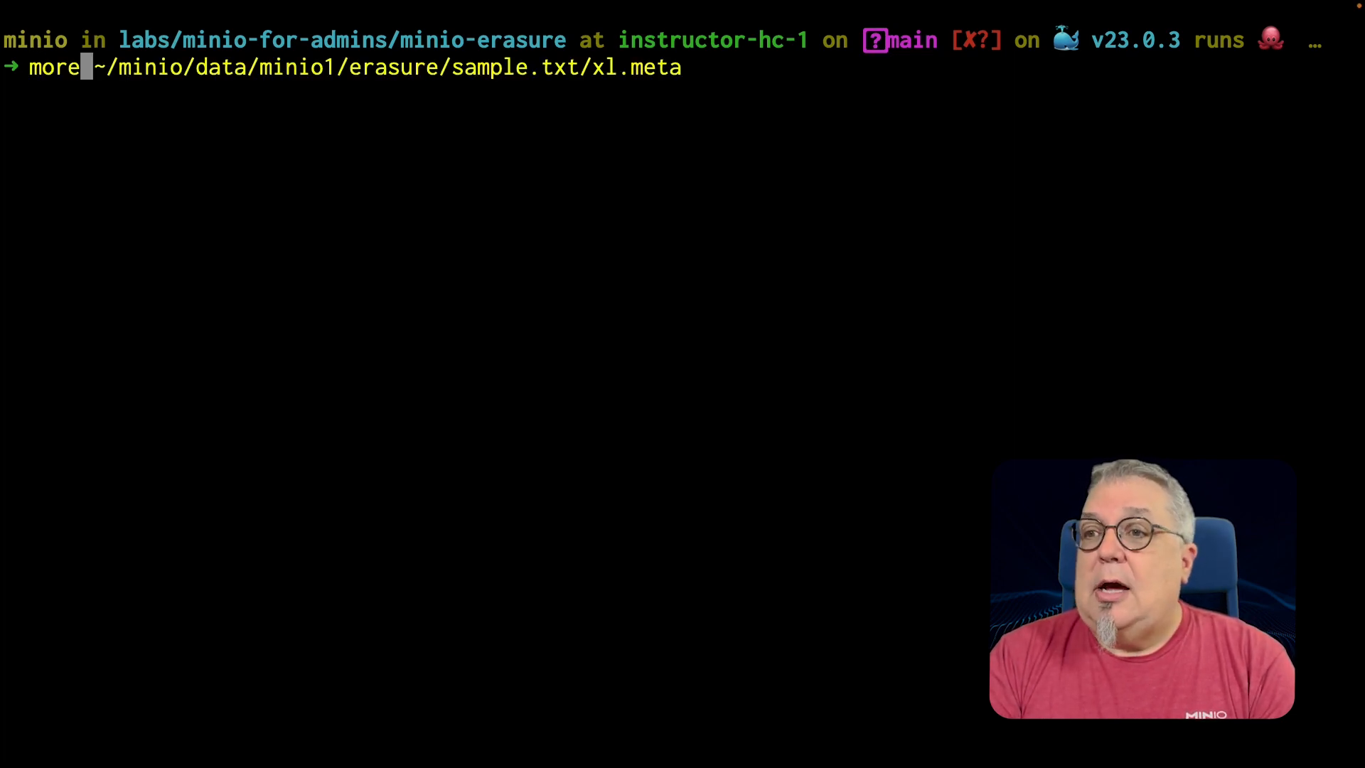
{"action": "type", "text": "docker-compose.yml"}
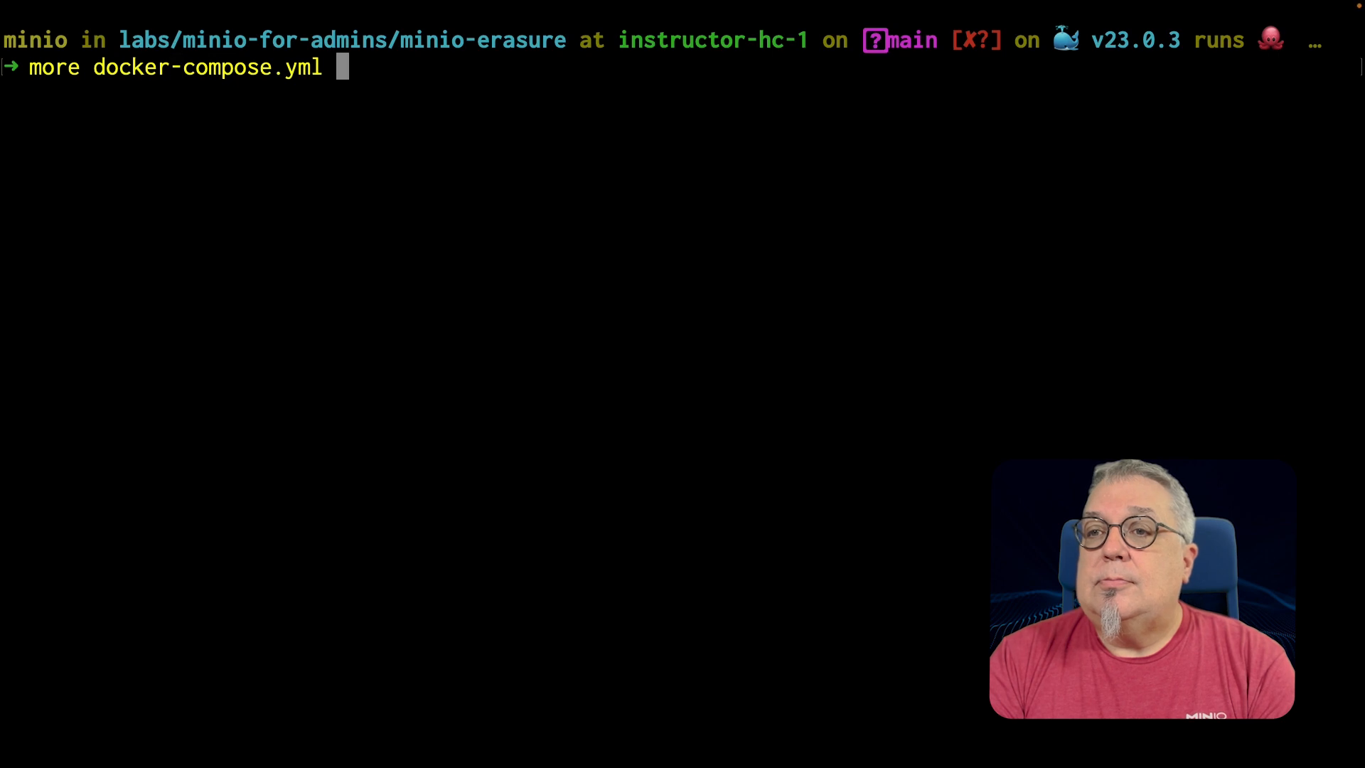
{"action": "key", "text": "Return"}
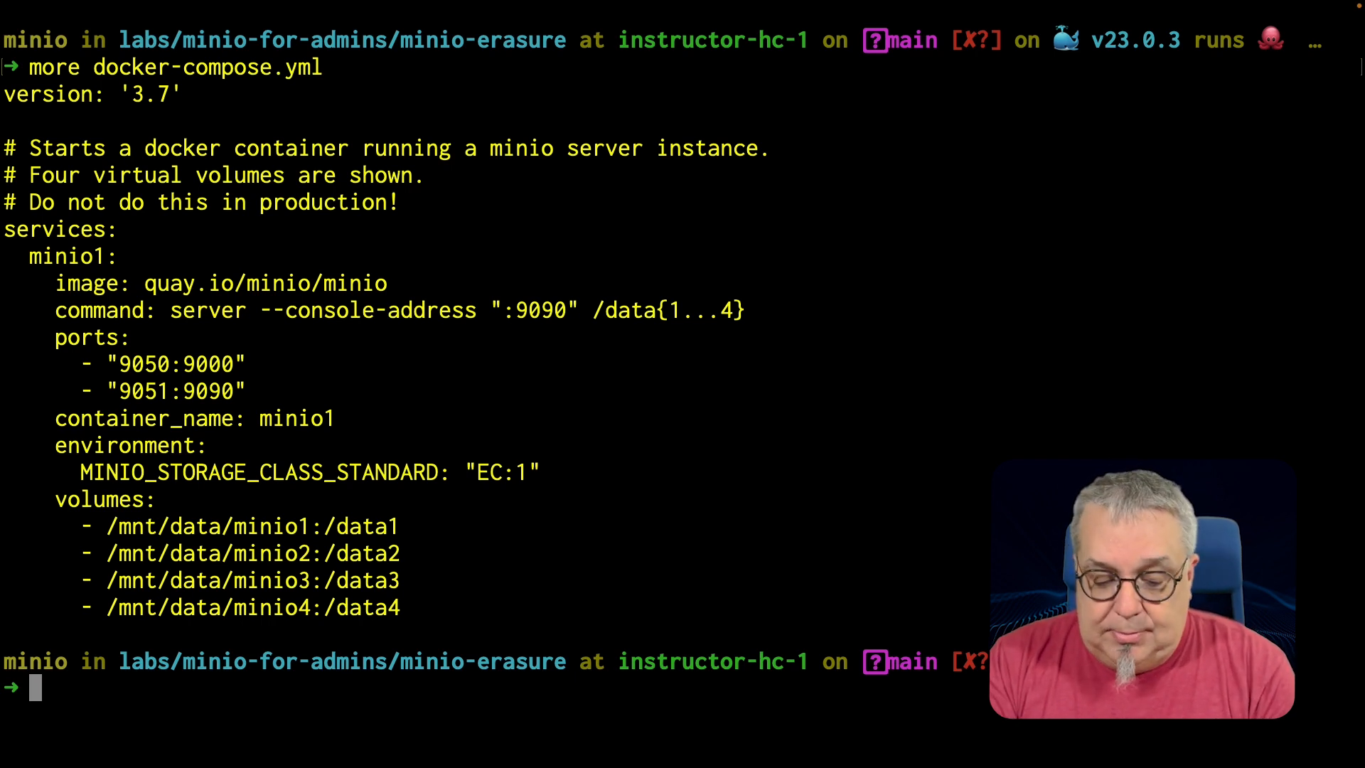
- Run 'docker-compose up &' so MinIO starts in the background with 4 drives online
{"action": "type", "text": "docker-compose down"}
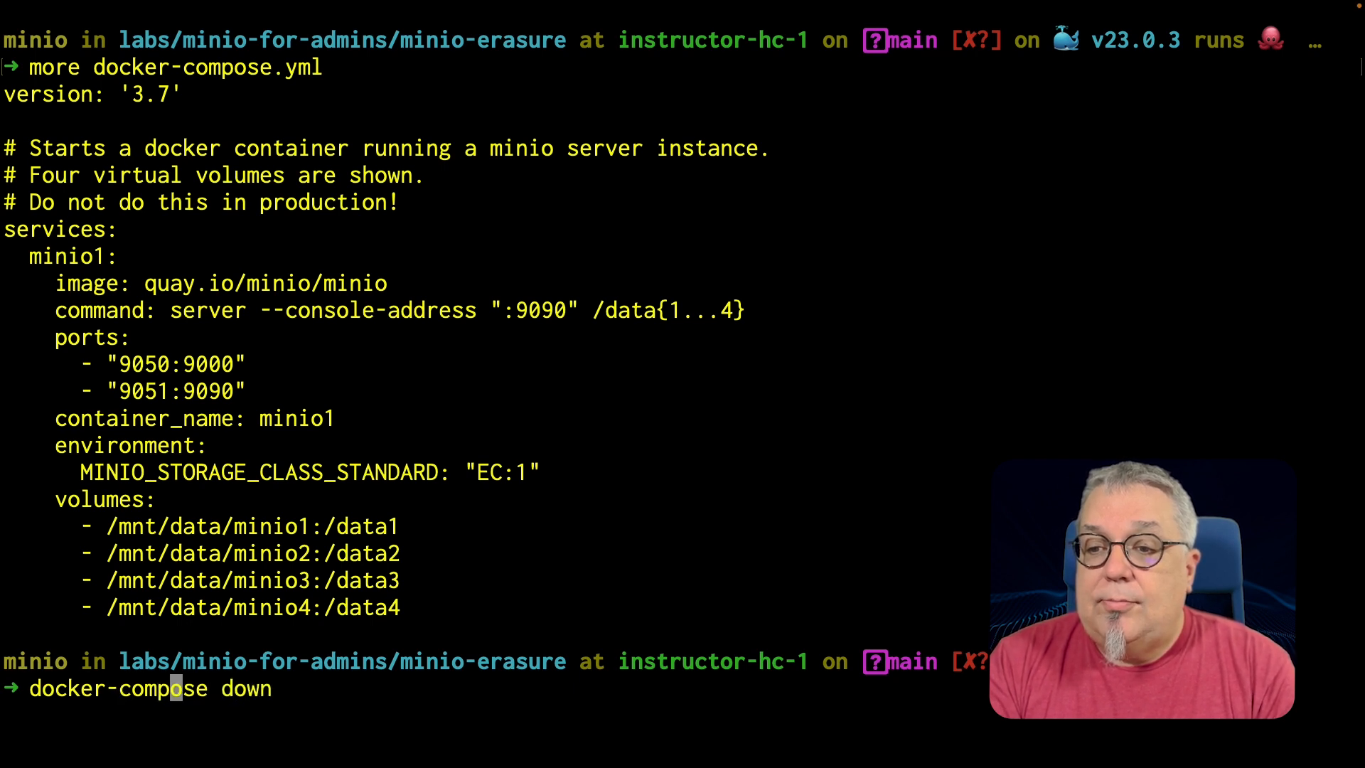
{"action": "type", "text": "up &"}
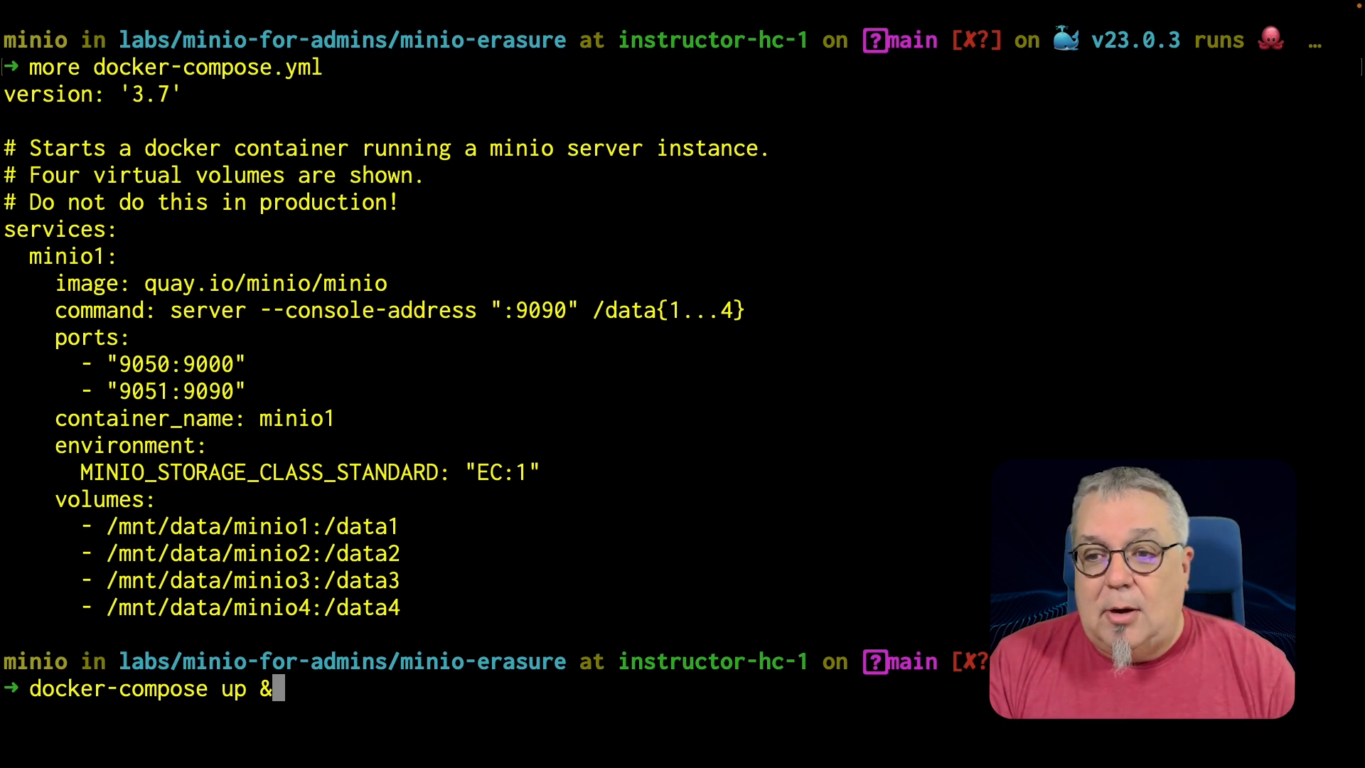
{"action": "key", "text": "Return"}
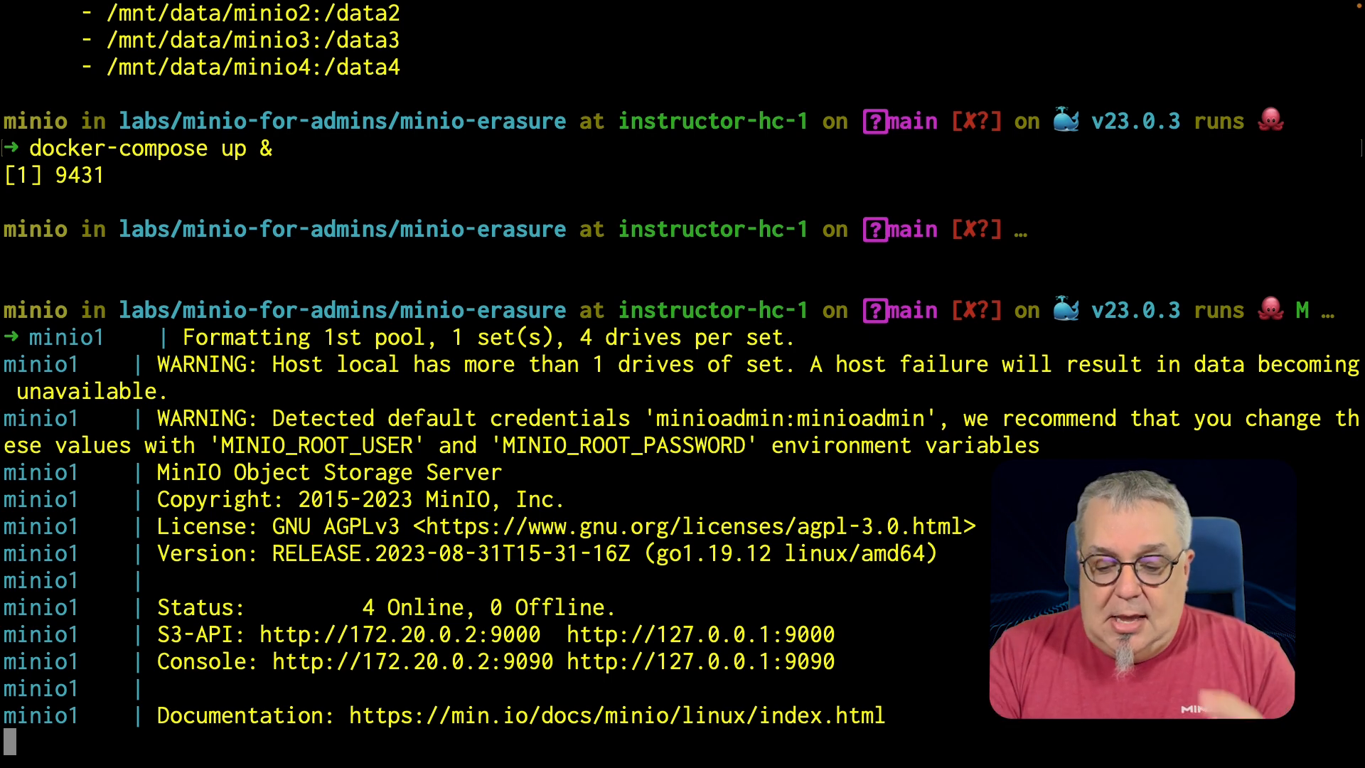
- Clear the screen and query minio1's status, confirming 4/4 drives OK in one erasure set
{"action": "key", "text": "ctrl+l"}
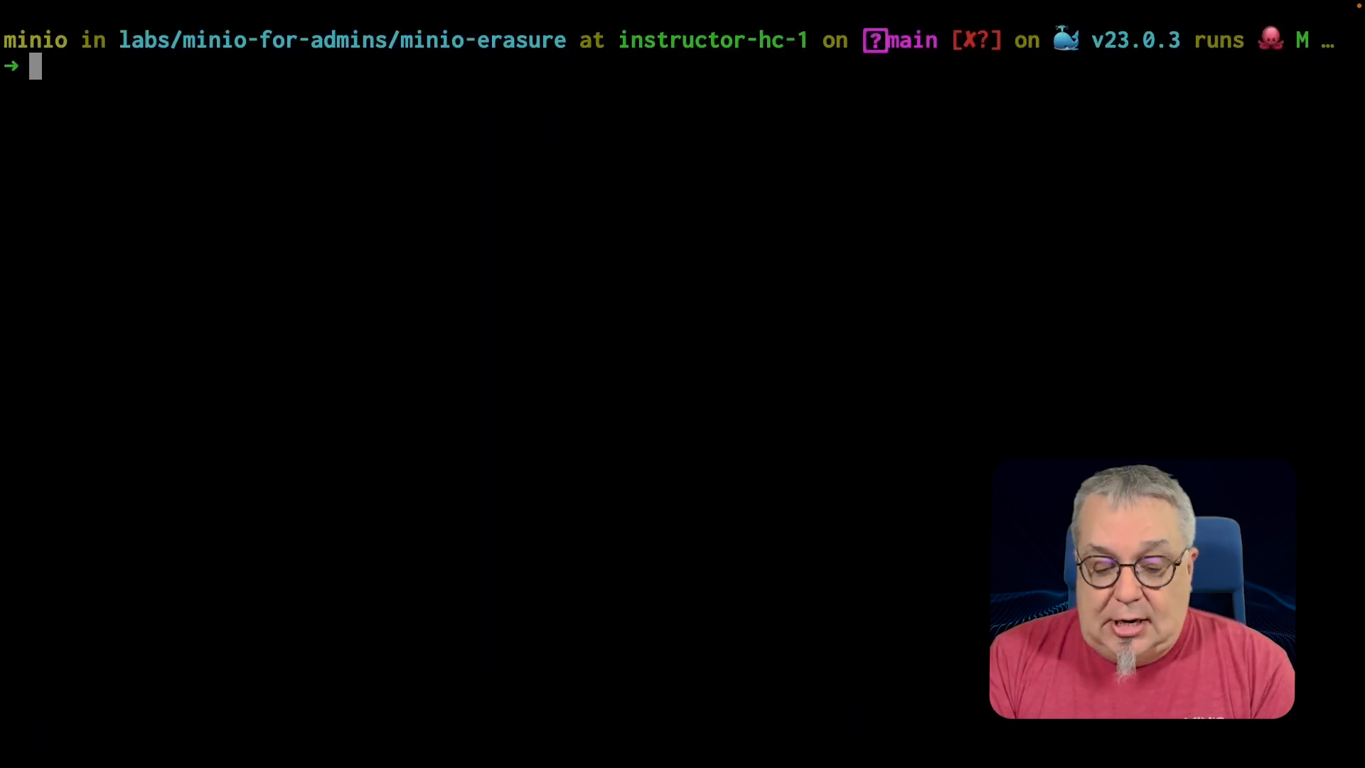
{"action": "type", "text": "mc cp sample.txt minio1/erasure"}
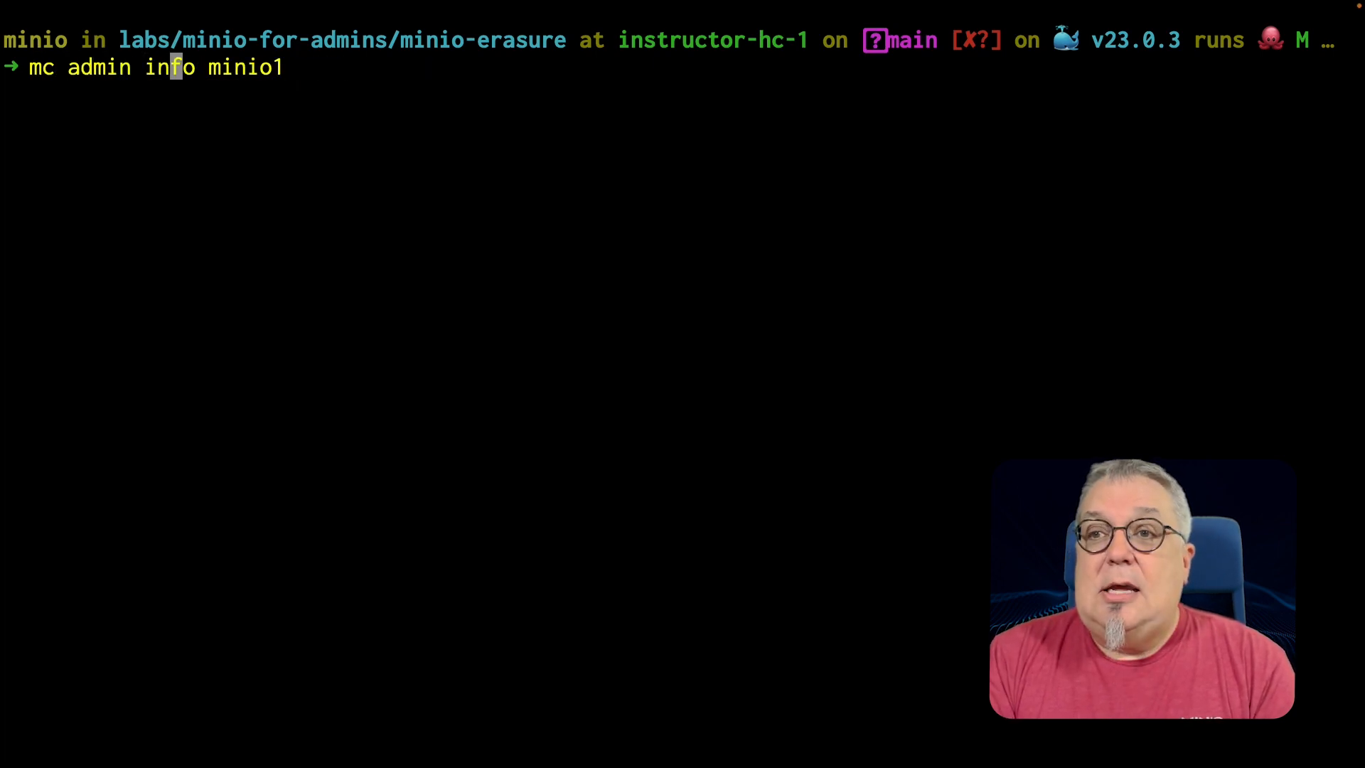
{"action": "key", "text": "Return"}
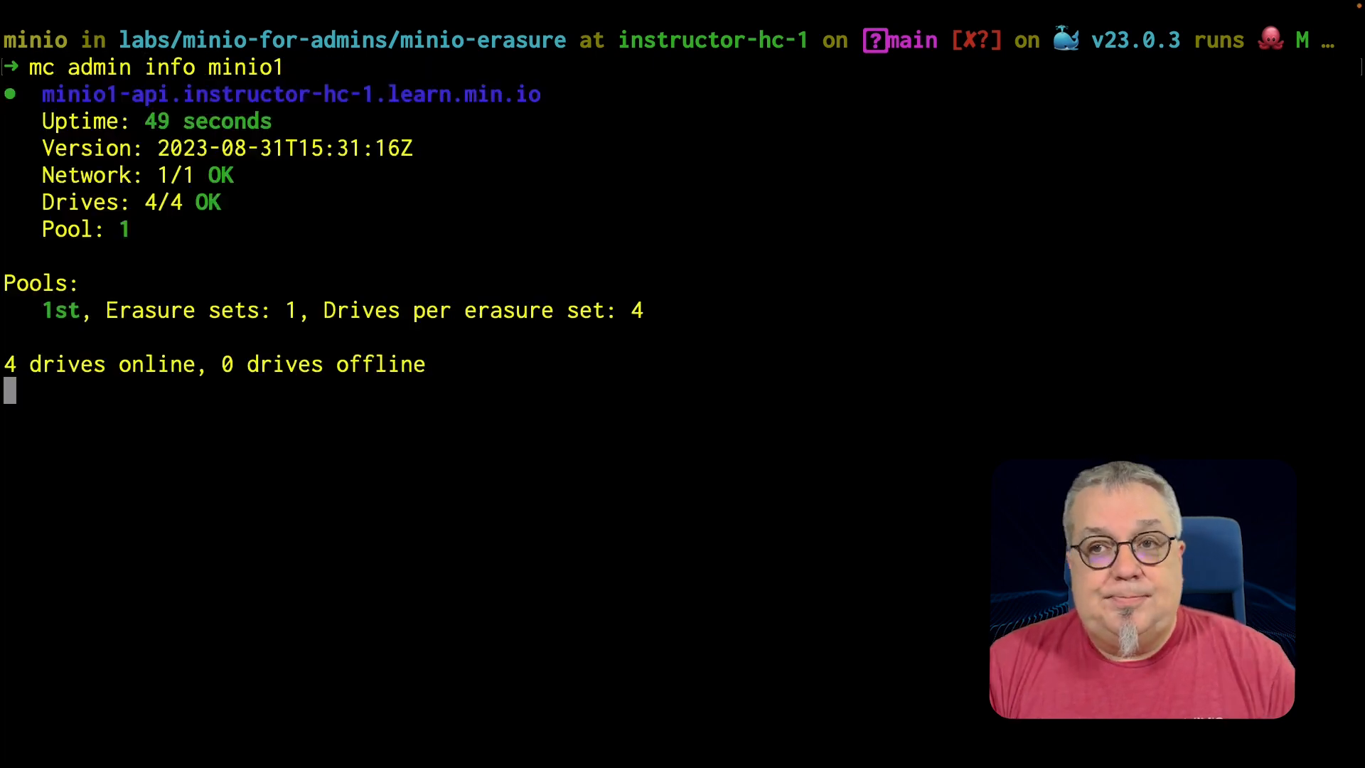
{"action": "key", "text": "Return"}
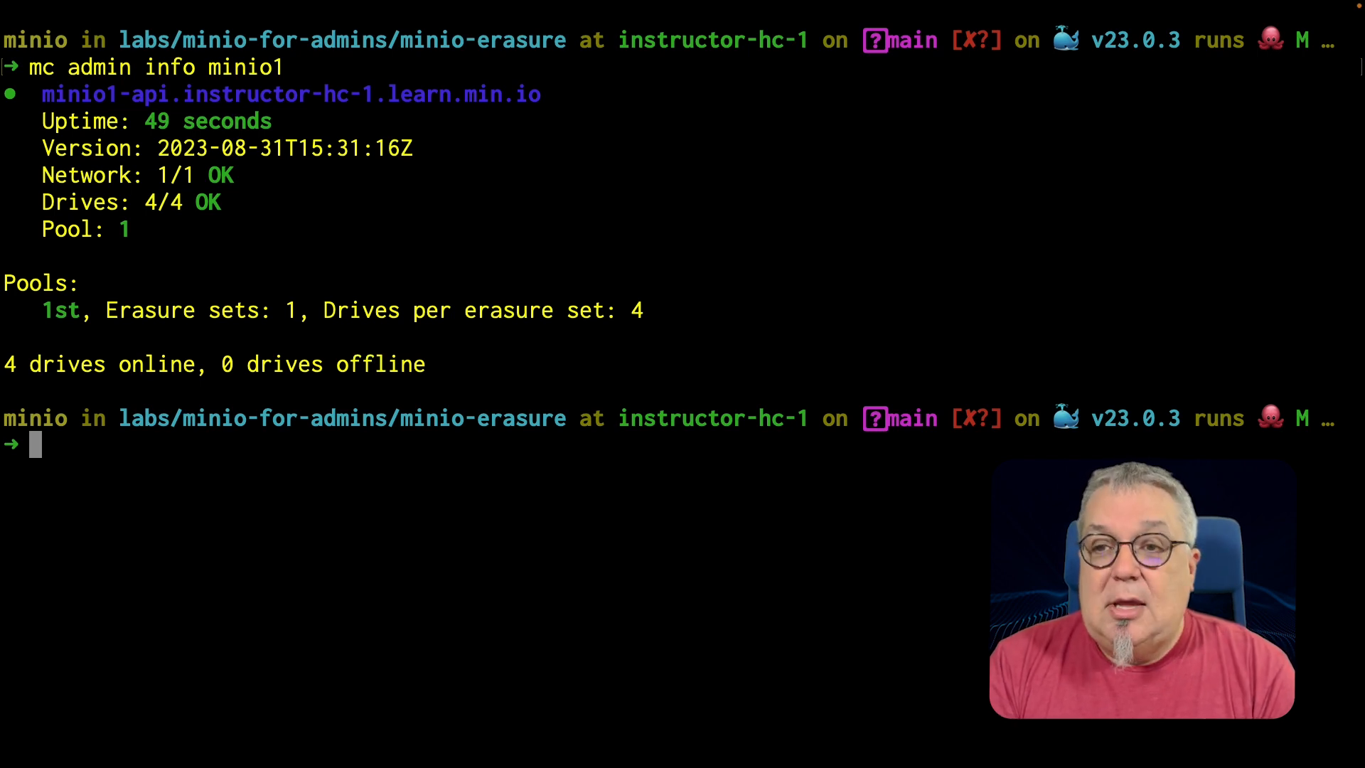
- Create the 'erasure' bucket on minio1 with 'mc mb minio1/erasure'
{"action": "type", "text": "mc mb minio1/erasure"}
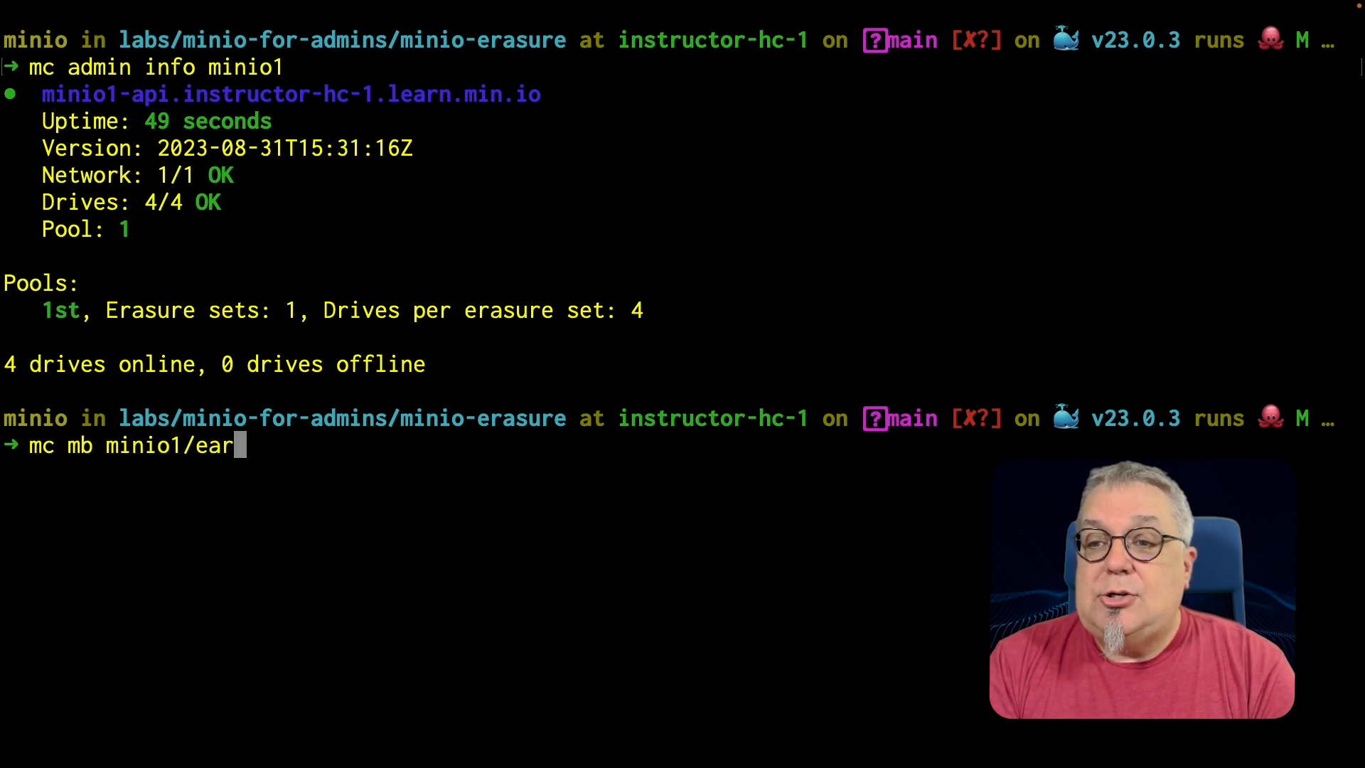
{"action": "type", "text": "asure"}
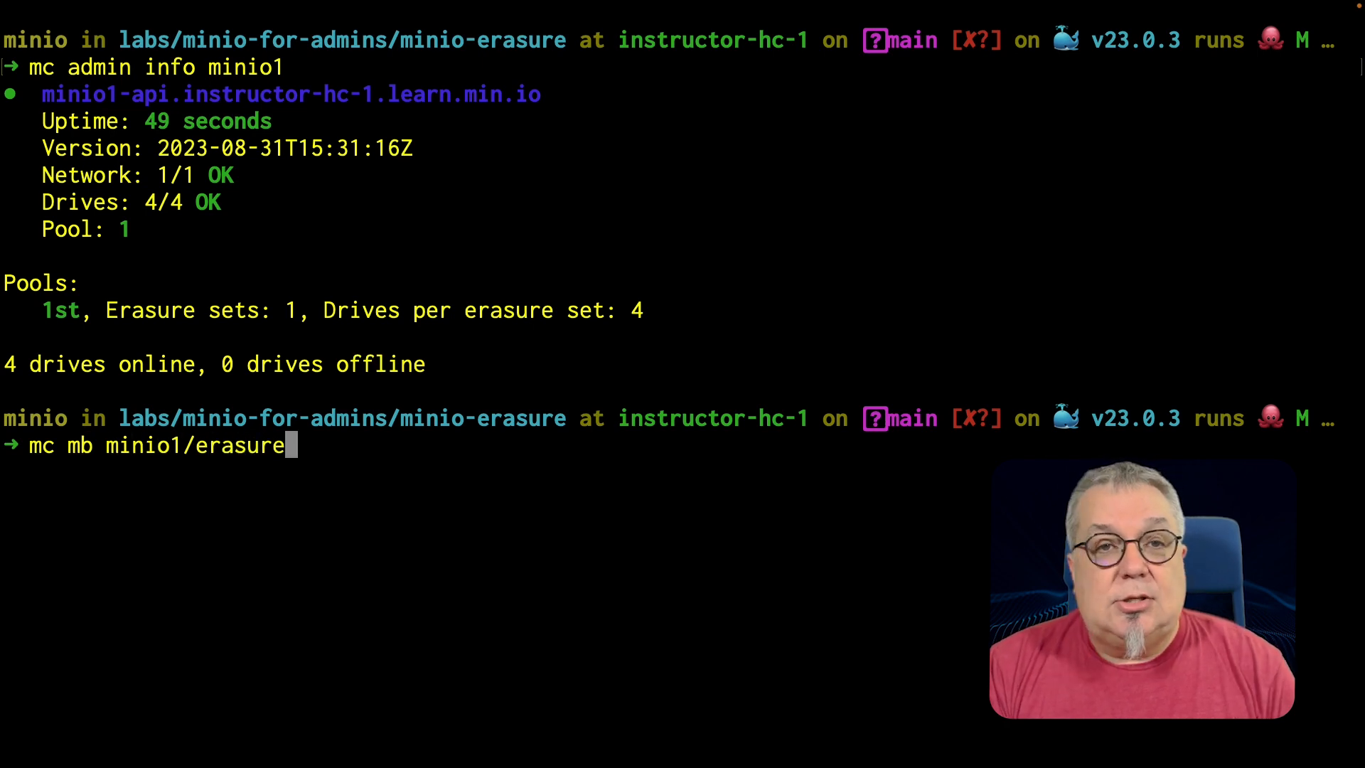
{"action": "key", "text": "Return"}
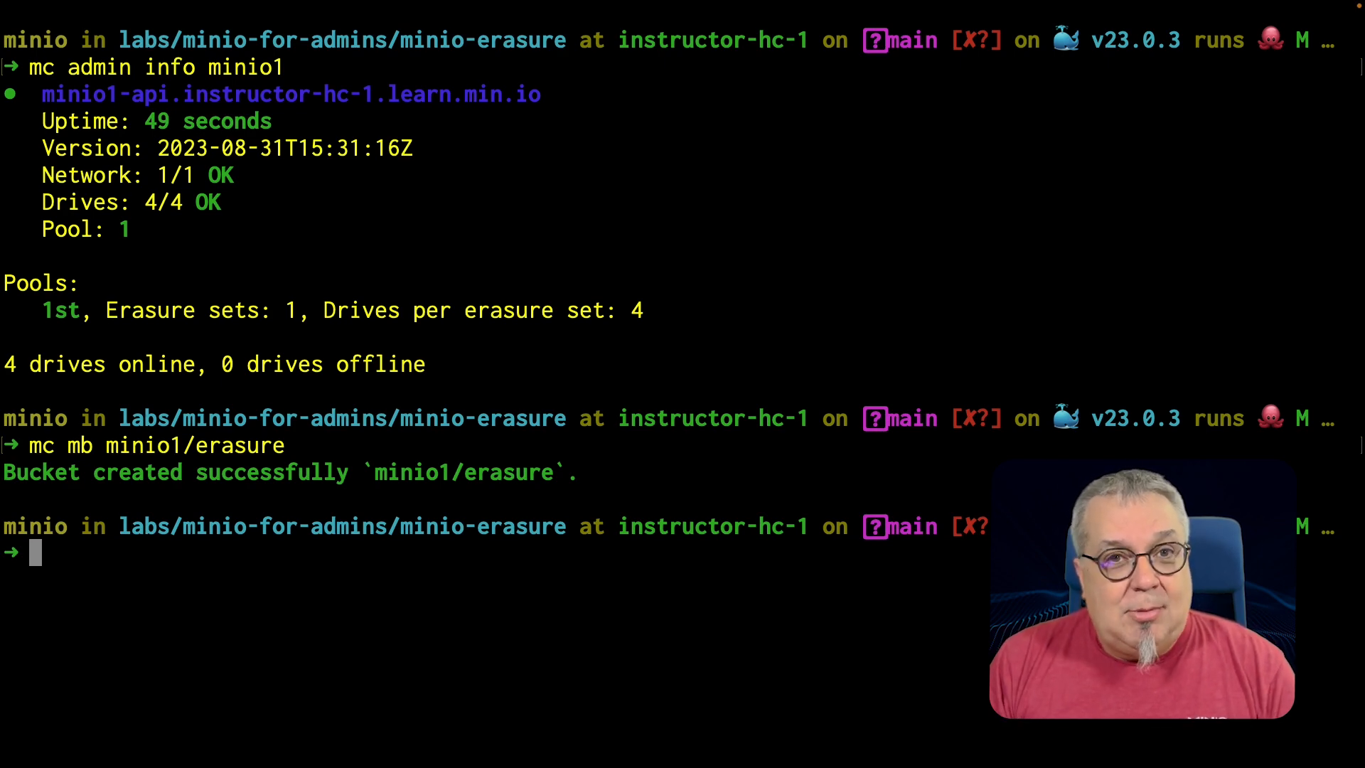
- Show the ~/minio/data tree, with an empty erasure folder on each of the four drives
{"action": "type", "text": "tree ~/minio/data"}
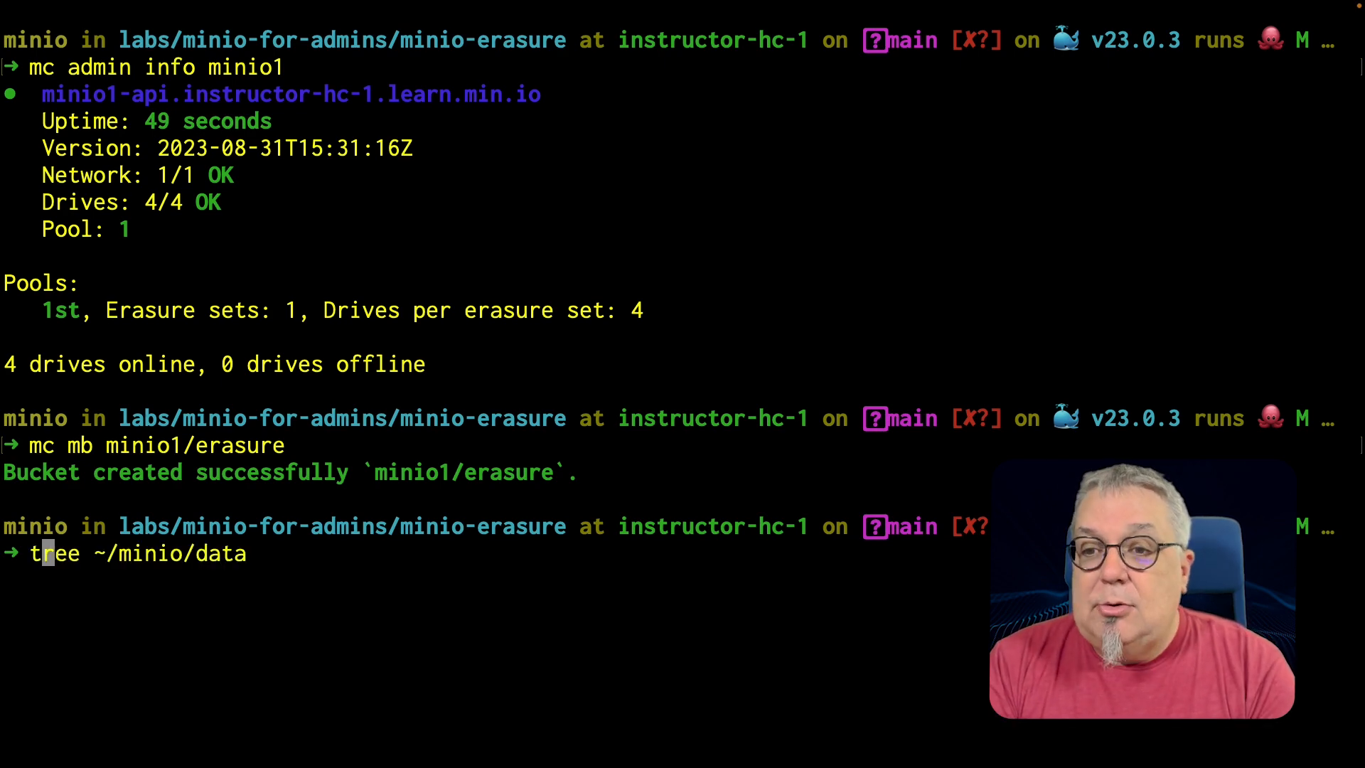
{"action": "key", "text": "Tab"}
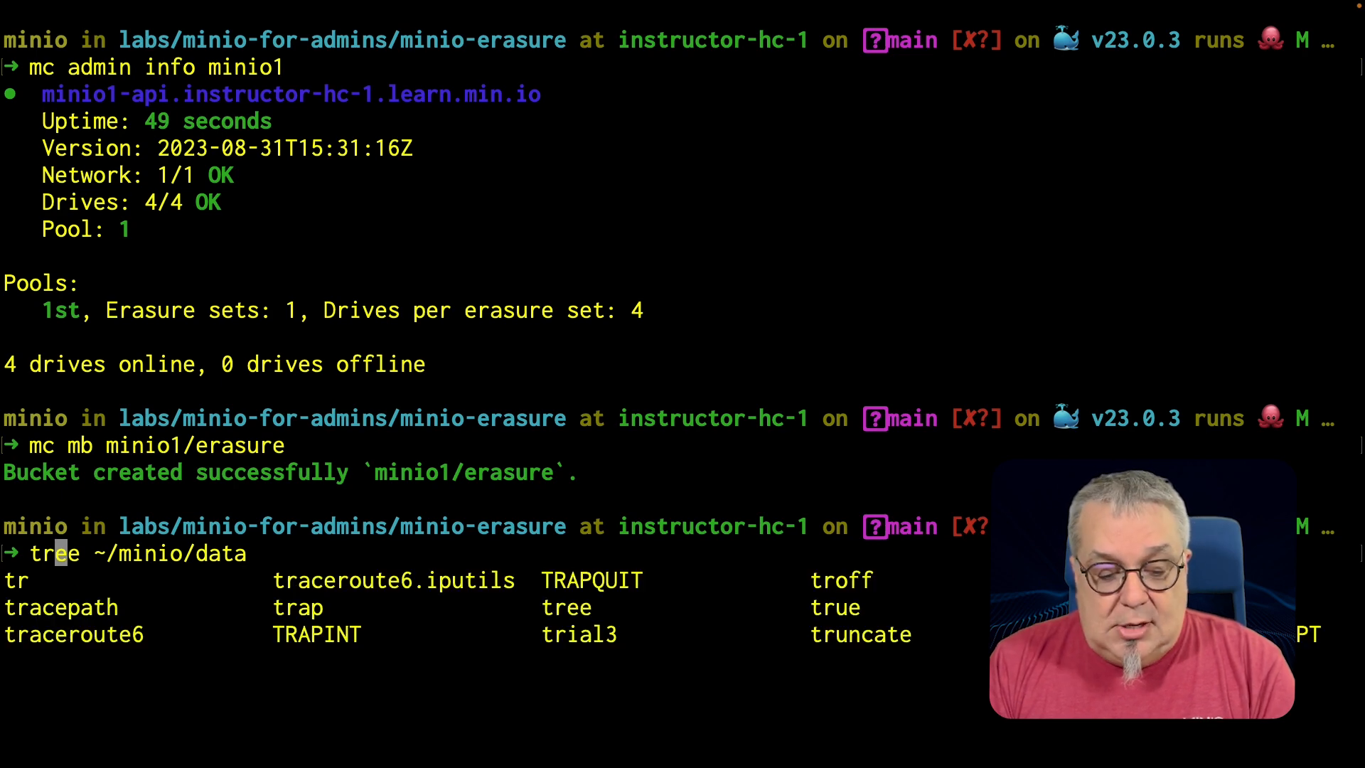
{"action": "key", "text": "Return"}
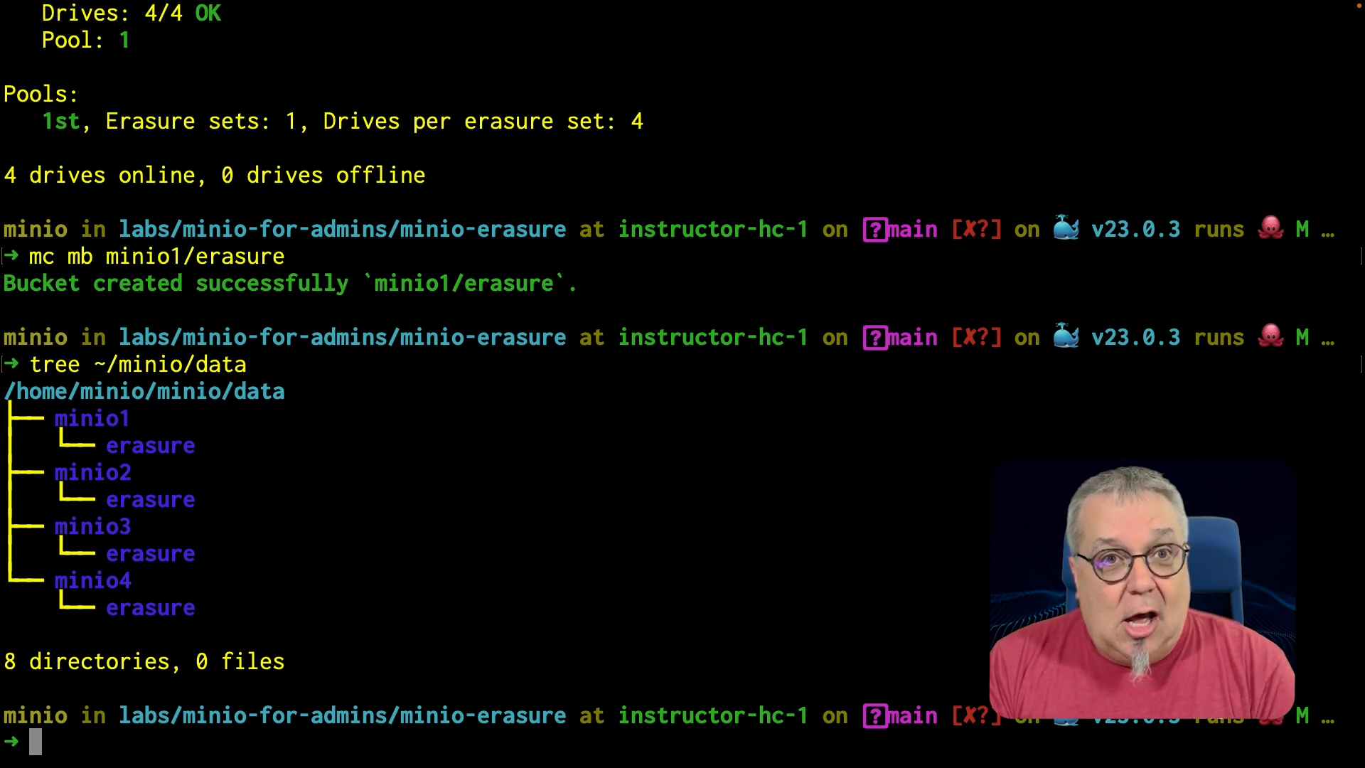
- Copy sample.txt into the minio1/erasure bucket
{"action": "type", "text": "mc mb minio1/erasure"}
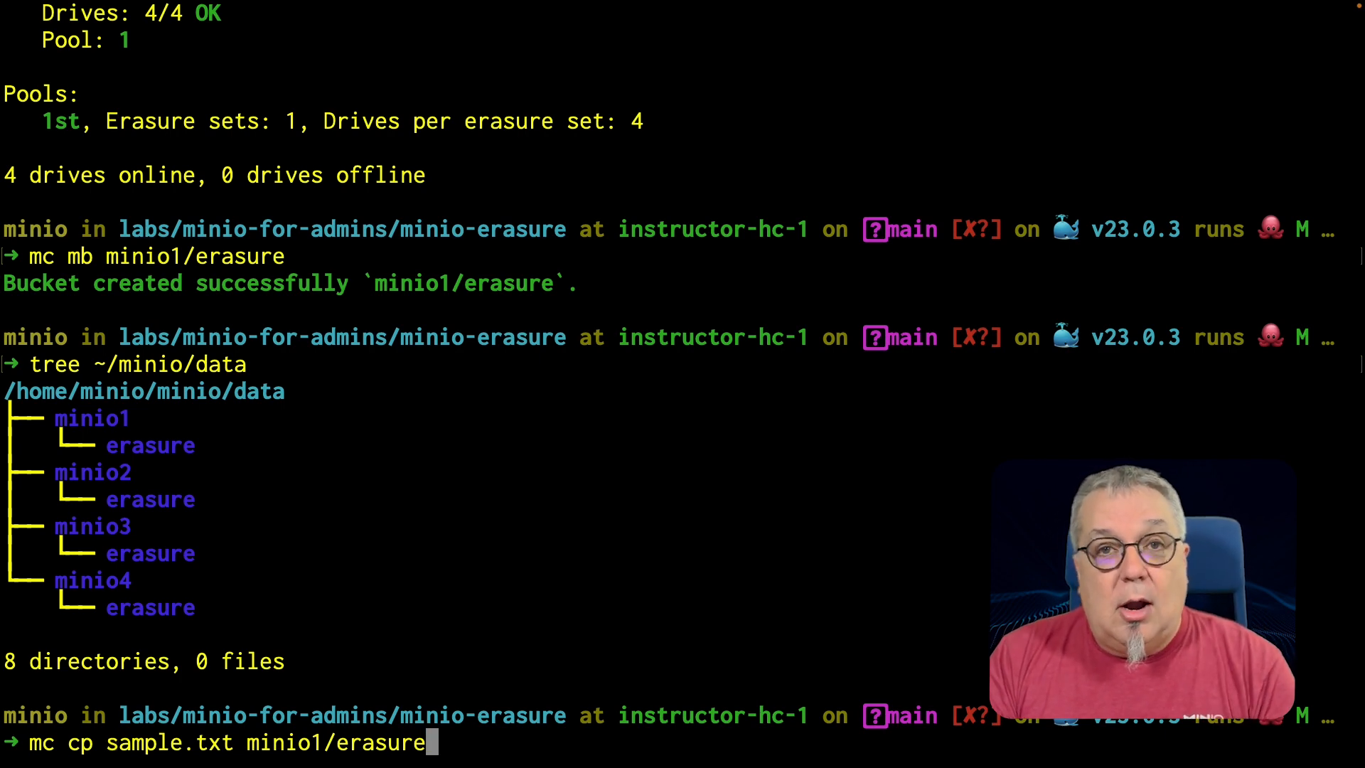
{"action": "key", "text": "Return"}
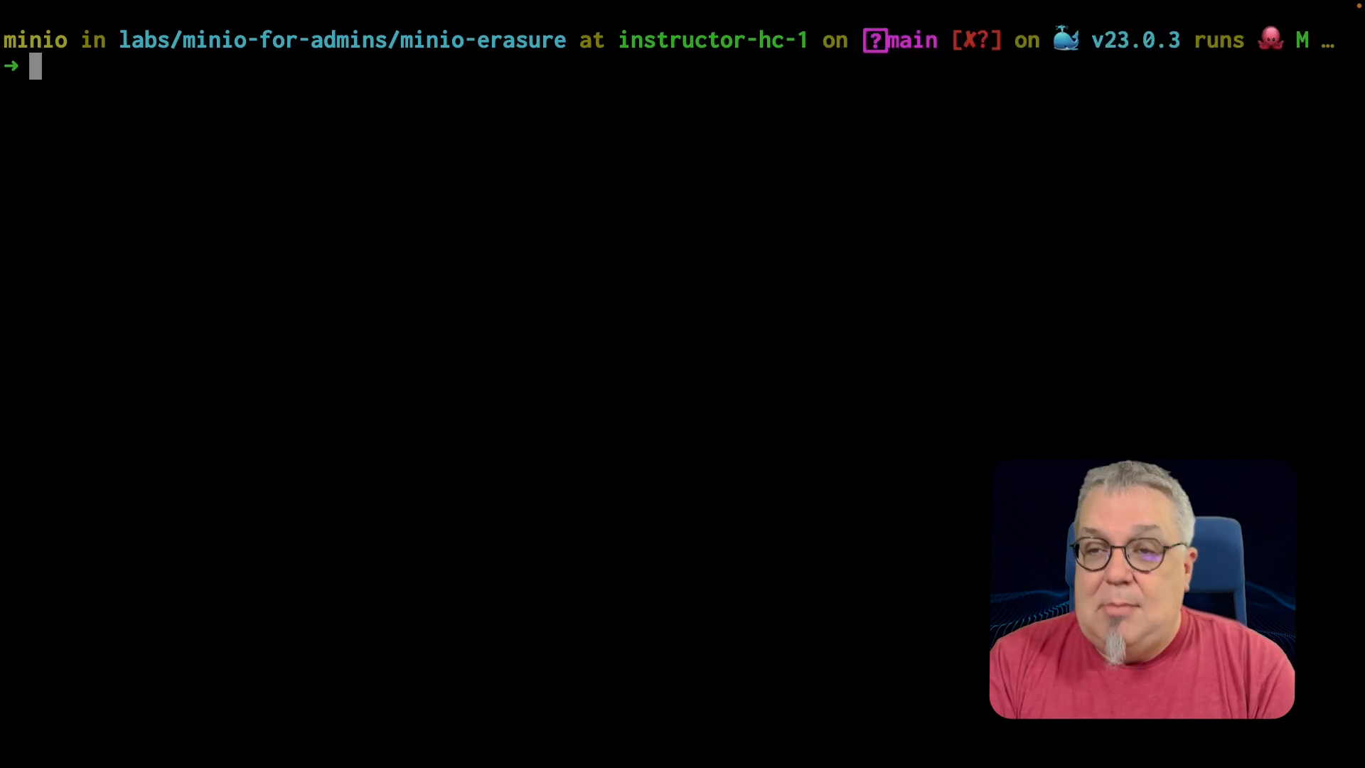
- Page through sample.txt's xl.meta on minio1 and minio2, comparing readable text with scrambled parity
{"action": "type", "text": "more docker-compose.yml"}
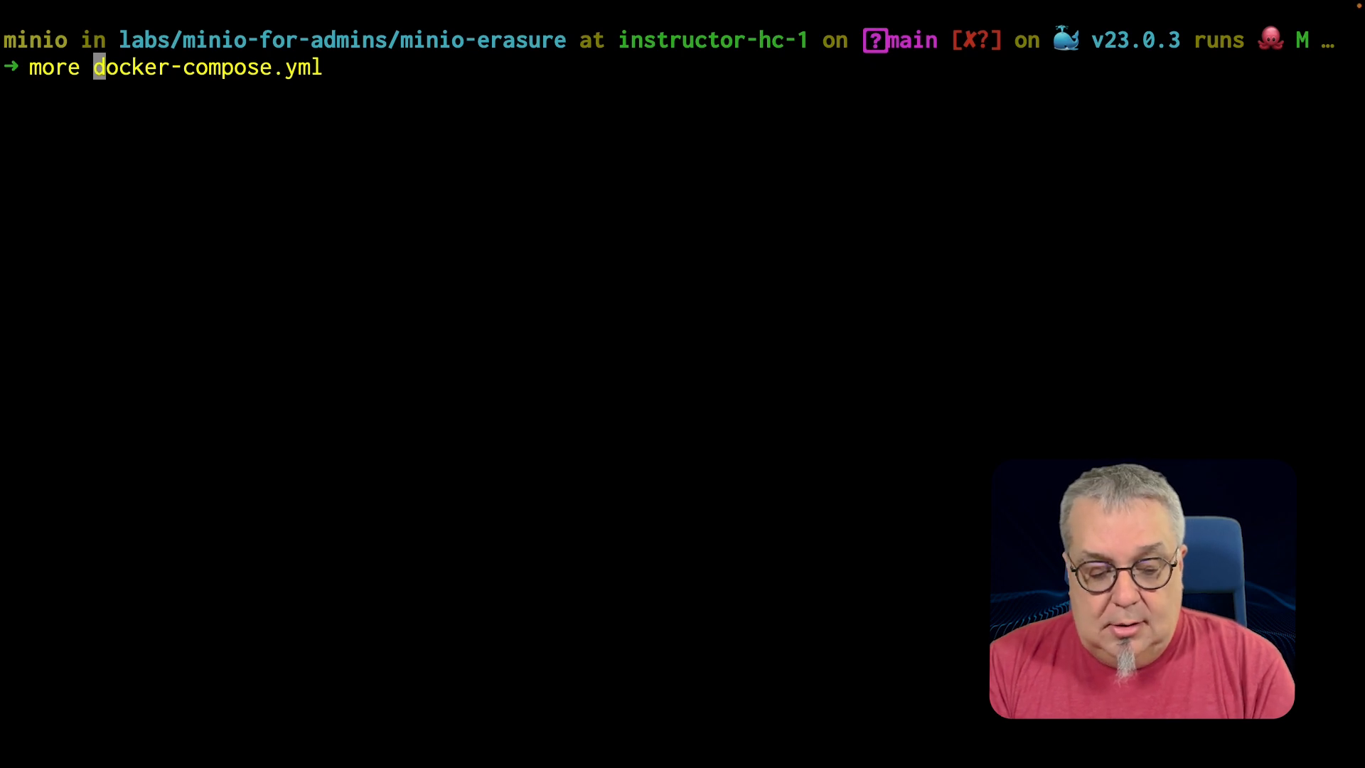
{"action": "type", "text": "~/minio/data/minio1/erasure/sample.txt/xl.meta"}
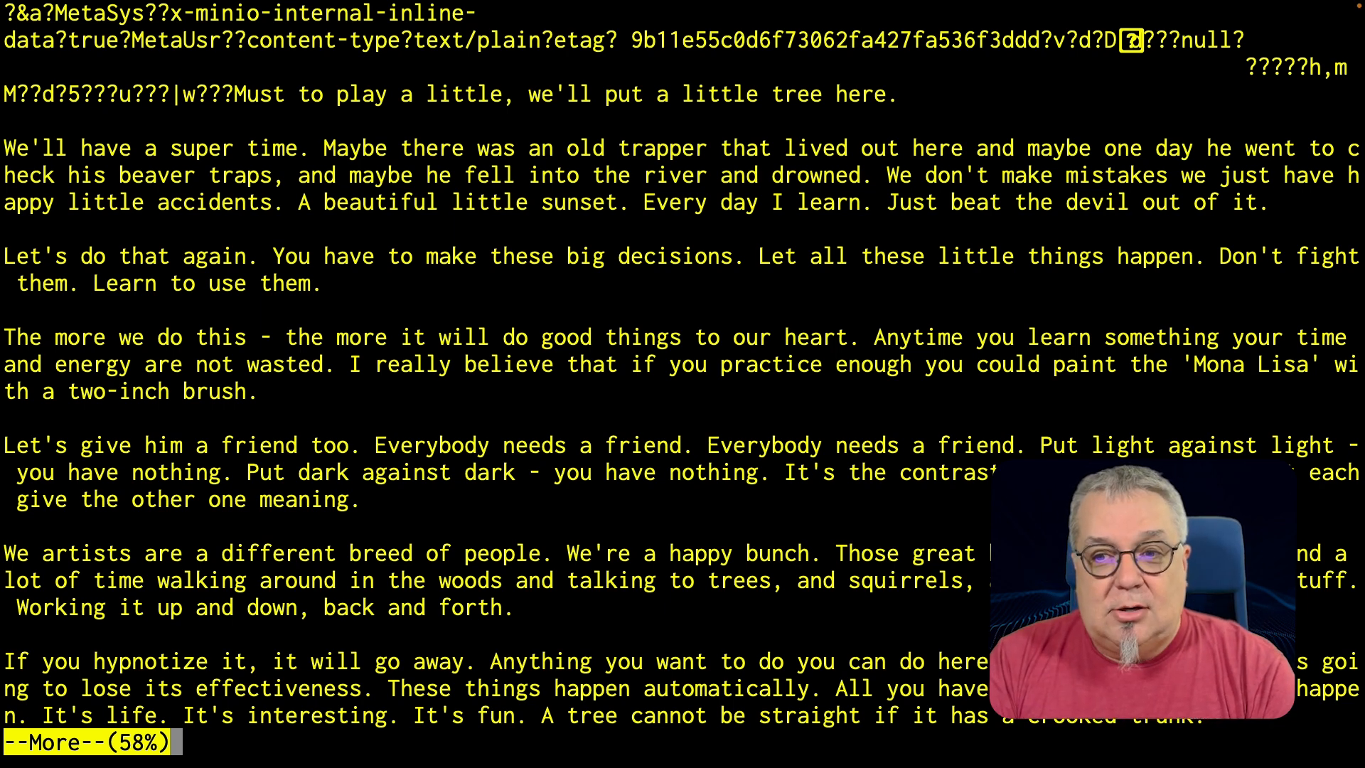
{"action": "scroll", "scroll_direction": "down", "scroll_amount": 3}
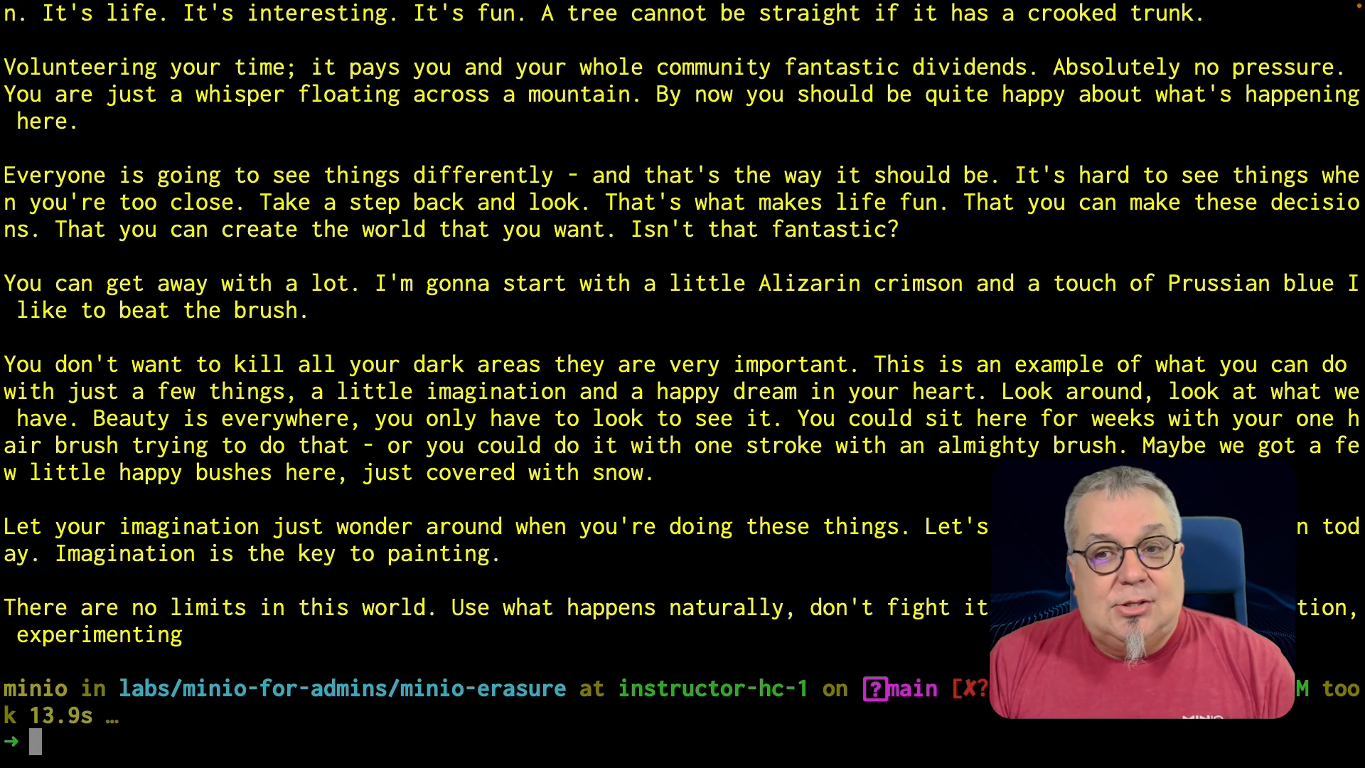
{"action": "type", "text": "more ~/minio/data/minio1/erasure/sample.txt/xl.meta"}
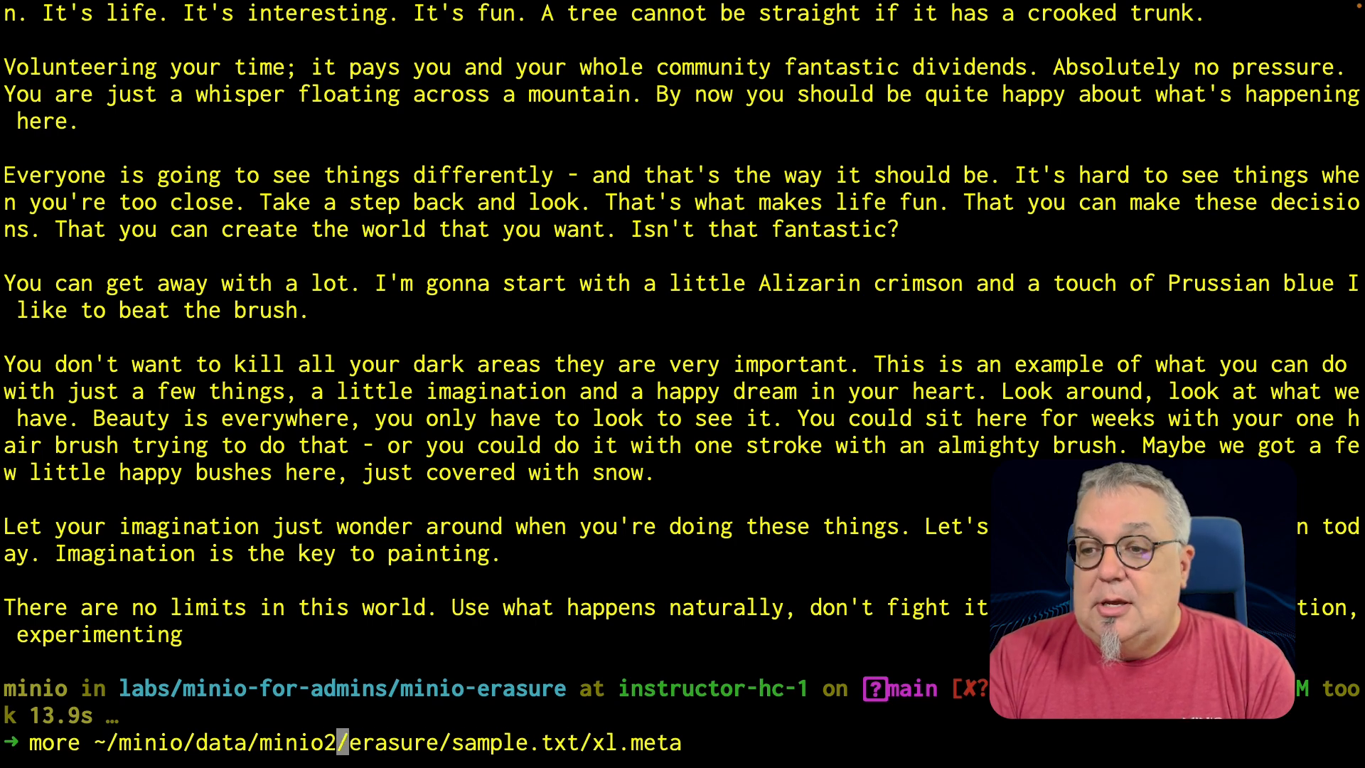
{"action": "key", "text": "Return"}
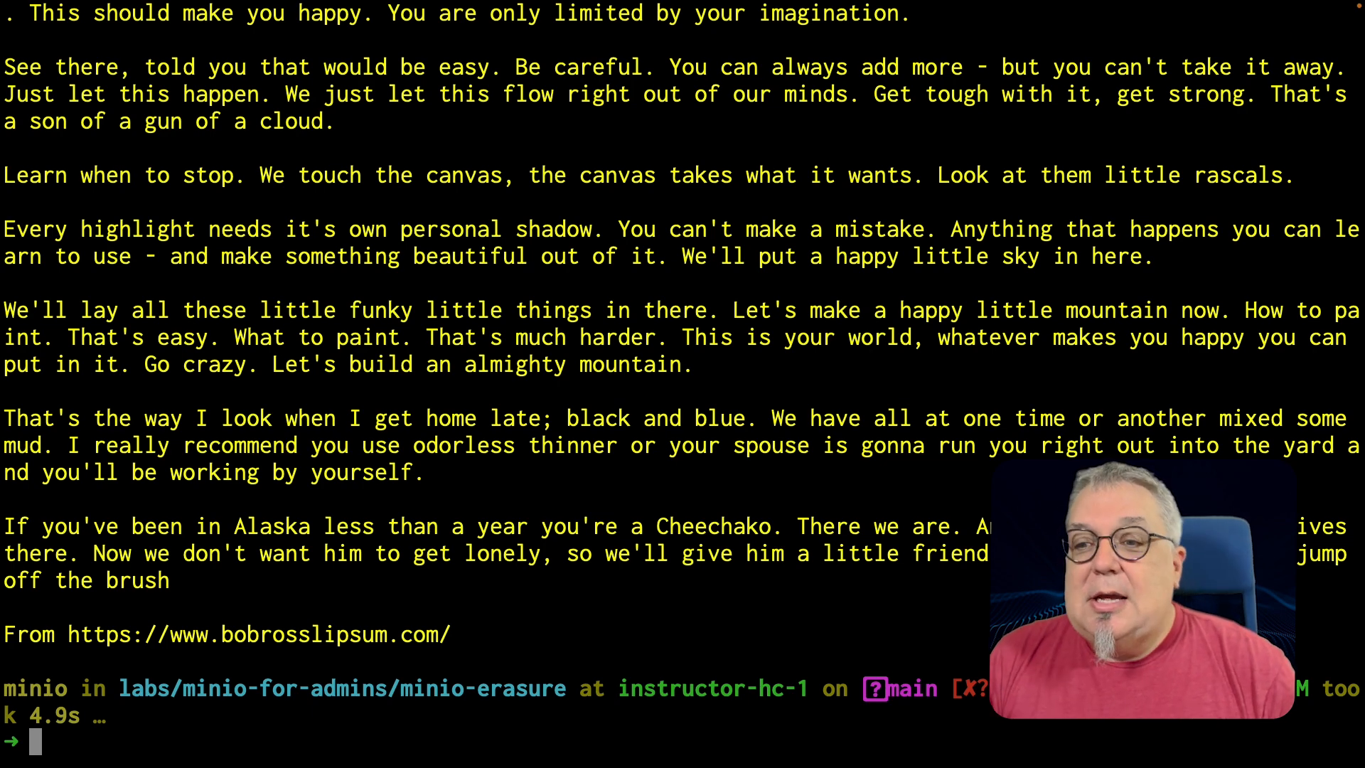
{"action": "type", "text": "more ~/minio/data/minio2/erasure/sample.txt/xl.meta"}
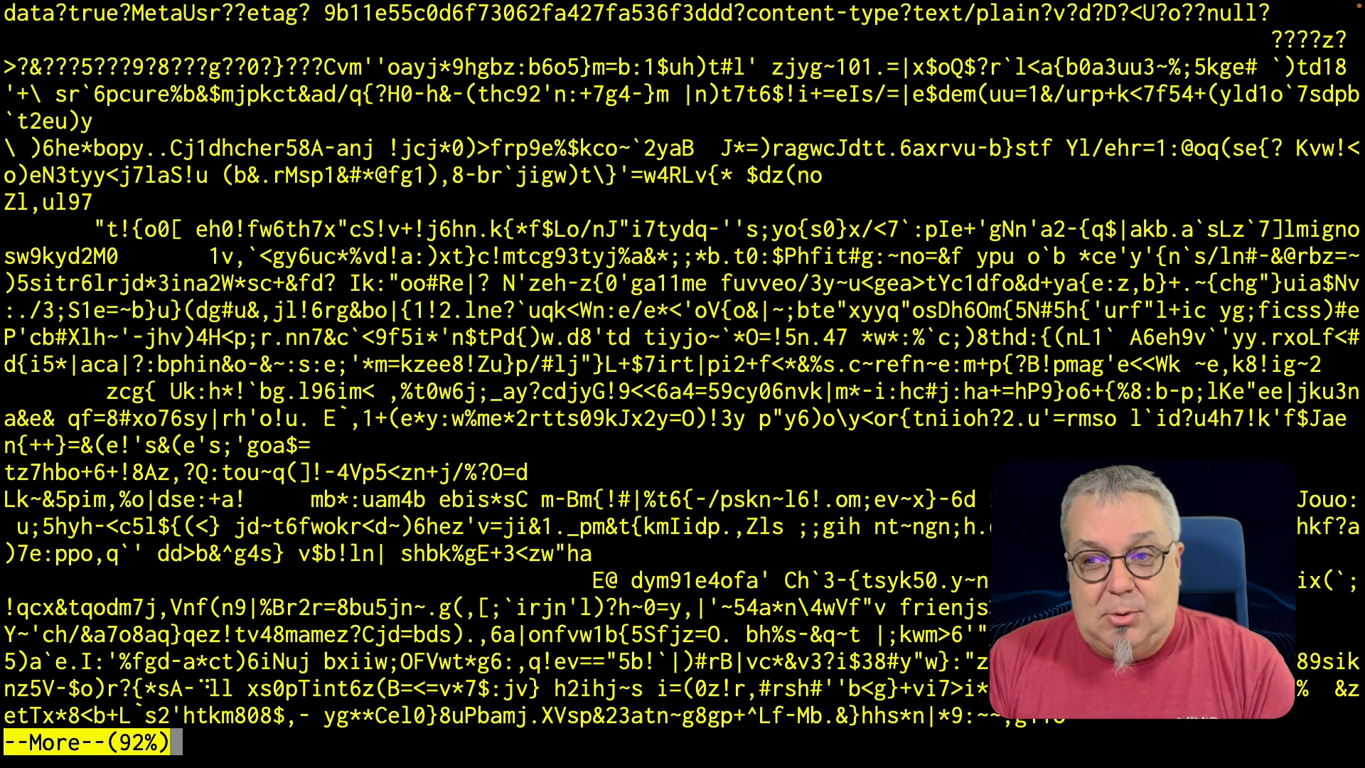
- Quit the pager and view minio3's xl.meta for sample.txt, showing readable sample text
{"action": "key", "text": "q"}
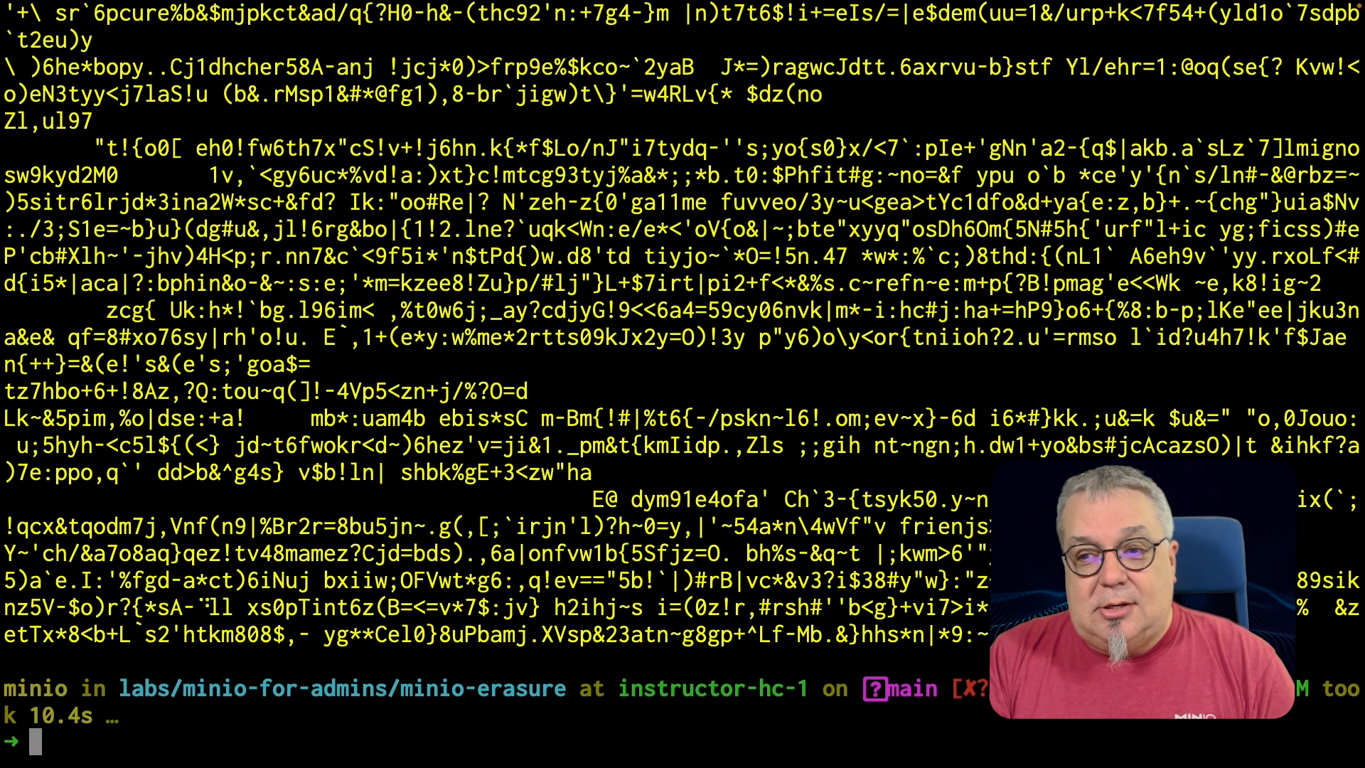
{"action": "type", "text": "more ~/minio/data/minio3/erasure/sample.txt/xl.meta"}
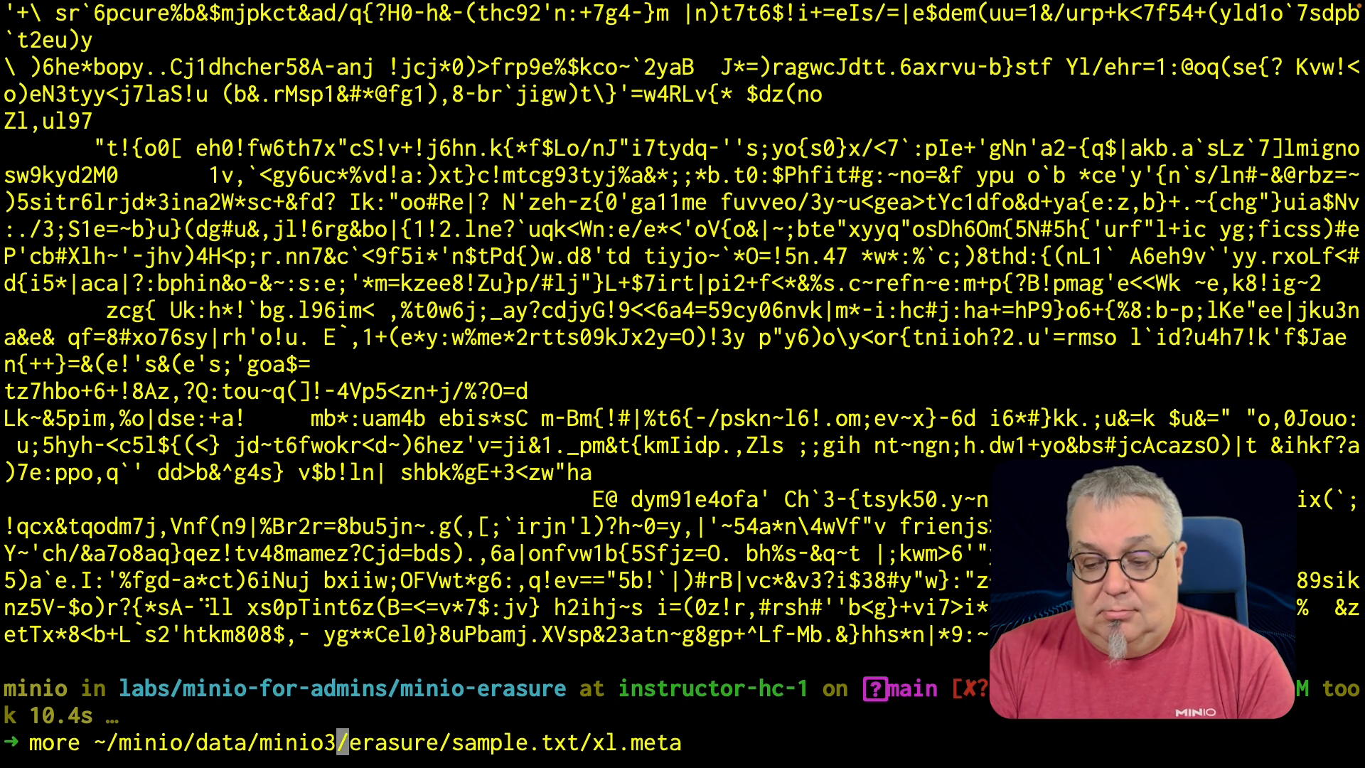
{"action": "key", "text": "Return"}
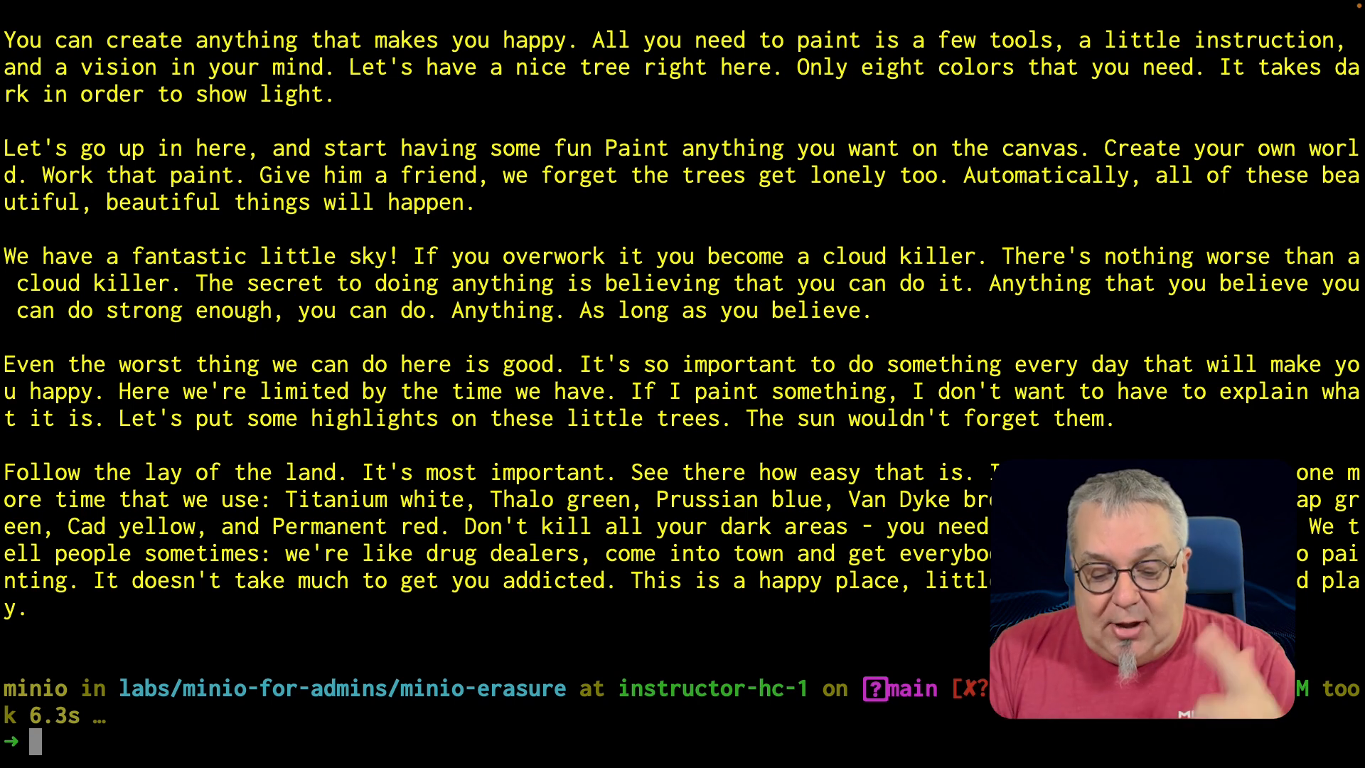
- Run 'mc stat minio1/erasure/sample.txt' to get the object's details
{"action": "type", "text": "mc stat minio1"}
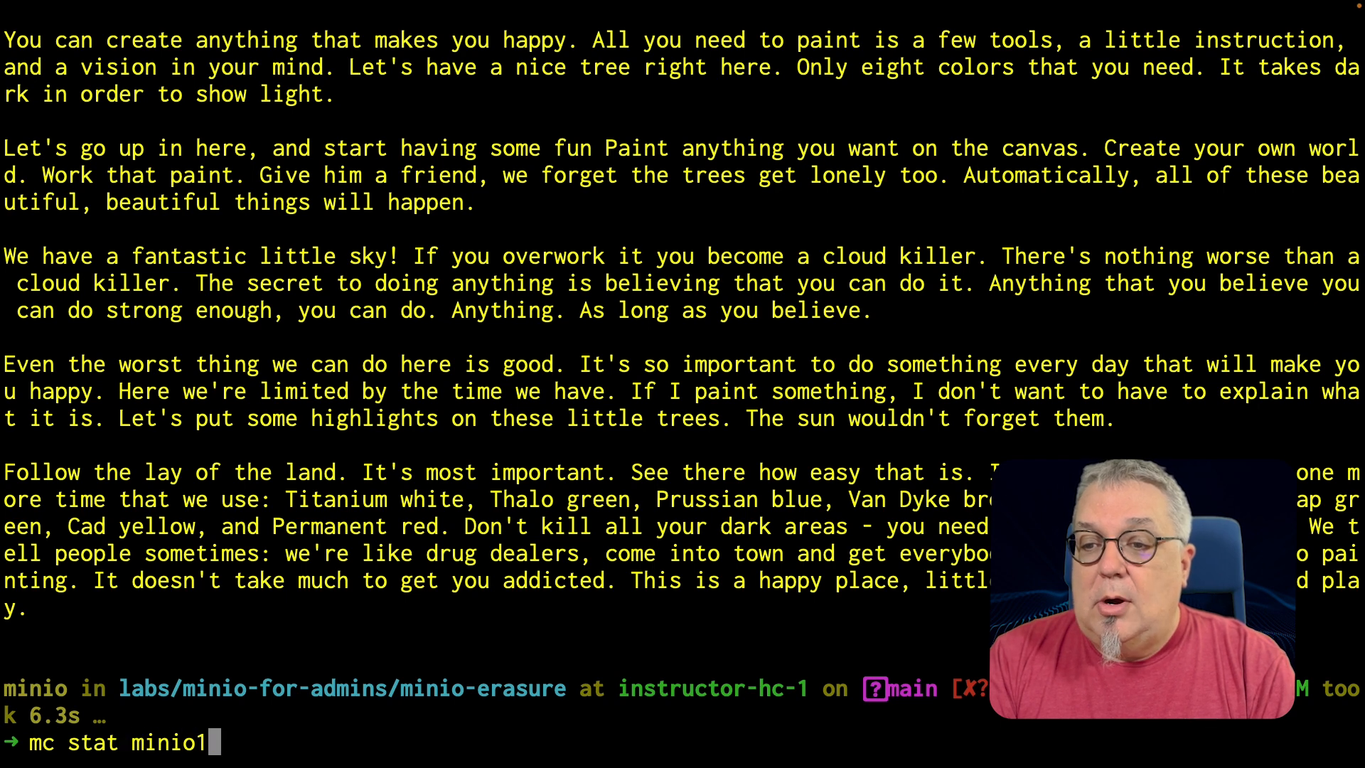
{"action": "type", "text": "/erasure/"}
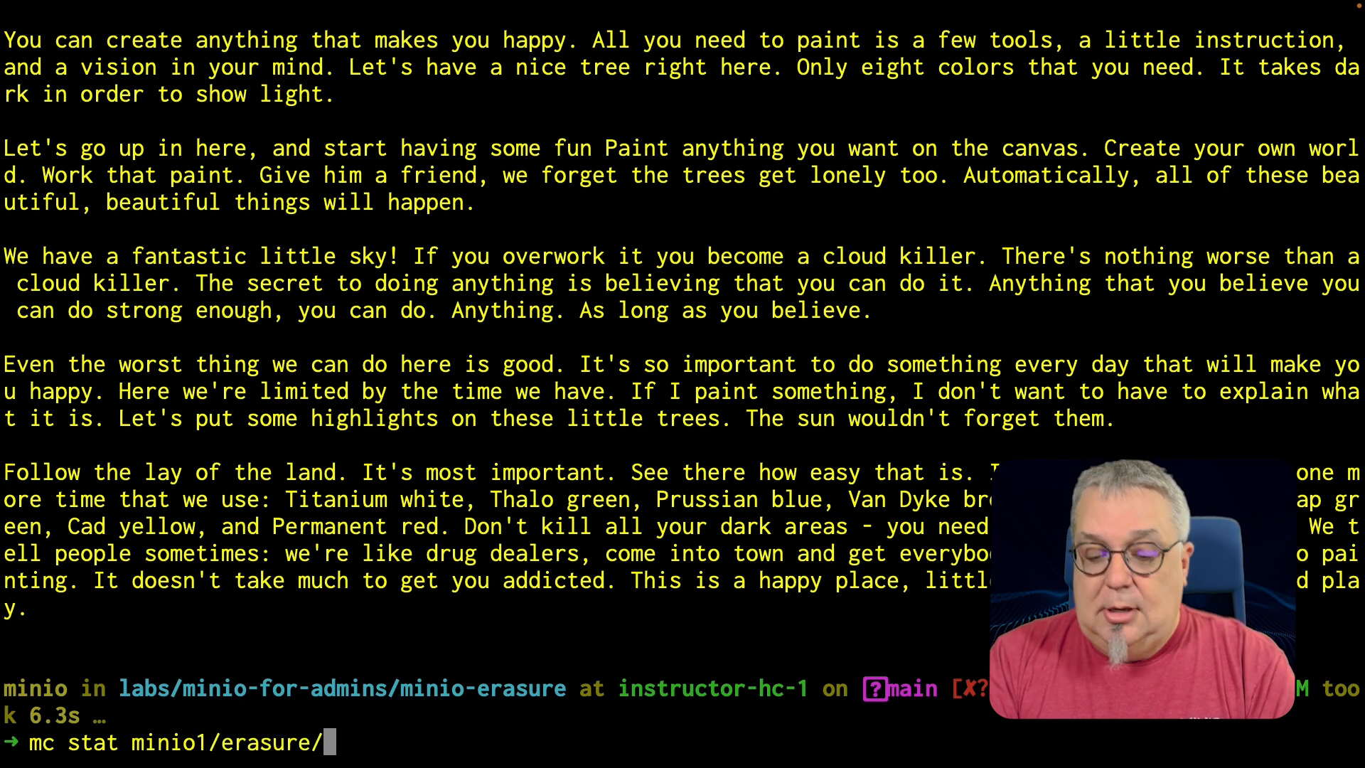
{"action": "type", "text": "sample."}
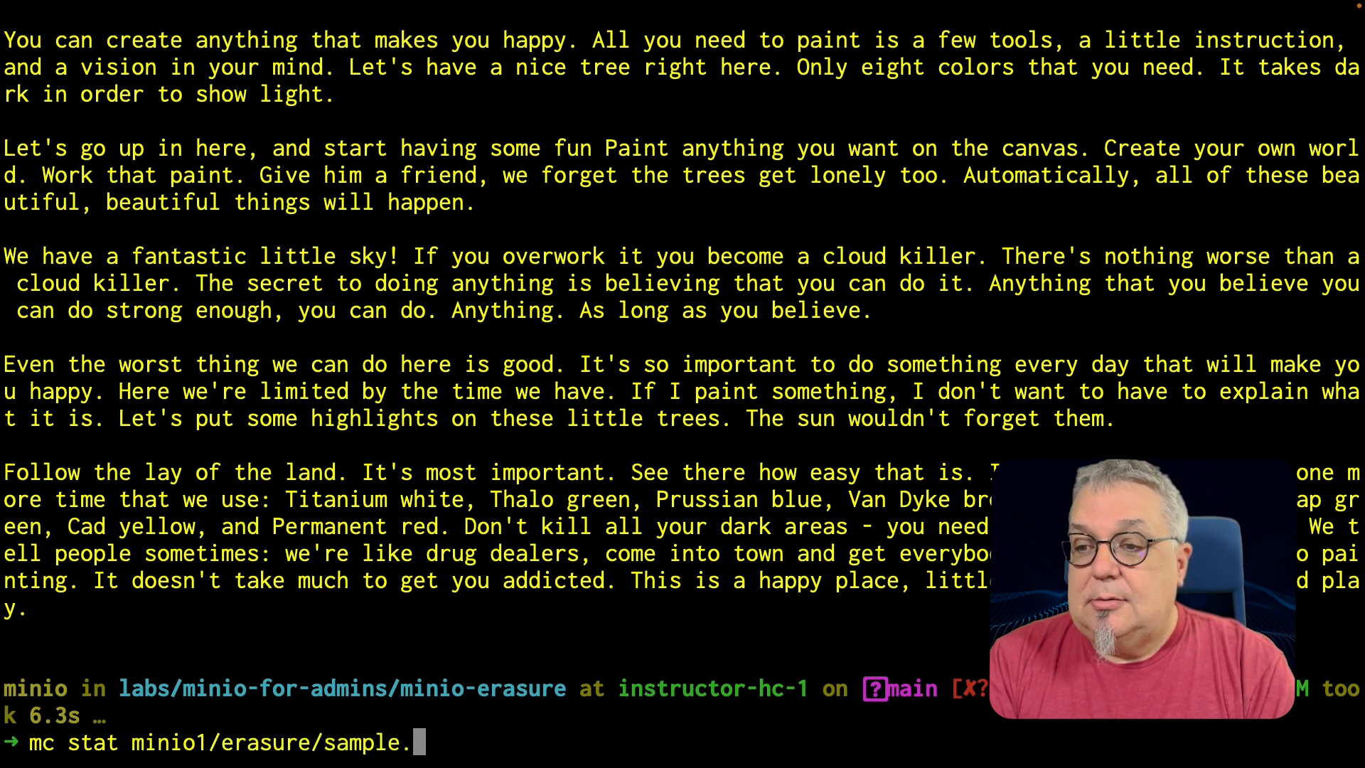
{"action": "key", "text": "Return"}
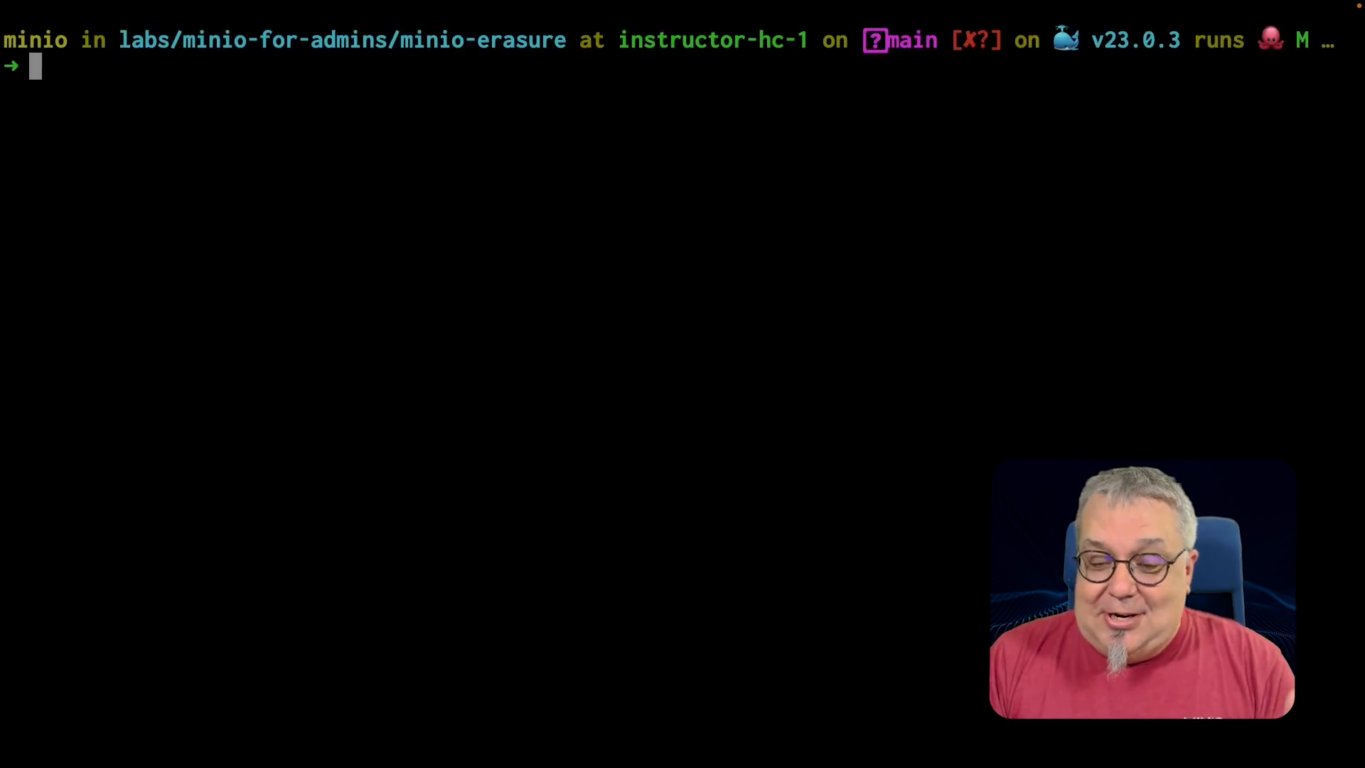
- Force-remove the ~/minio/data/minio2 drive directory with 'sudo rm -rf'
{"action": "type", "text": "sudo rm -rf ~/minio/data/*"}
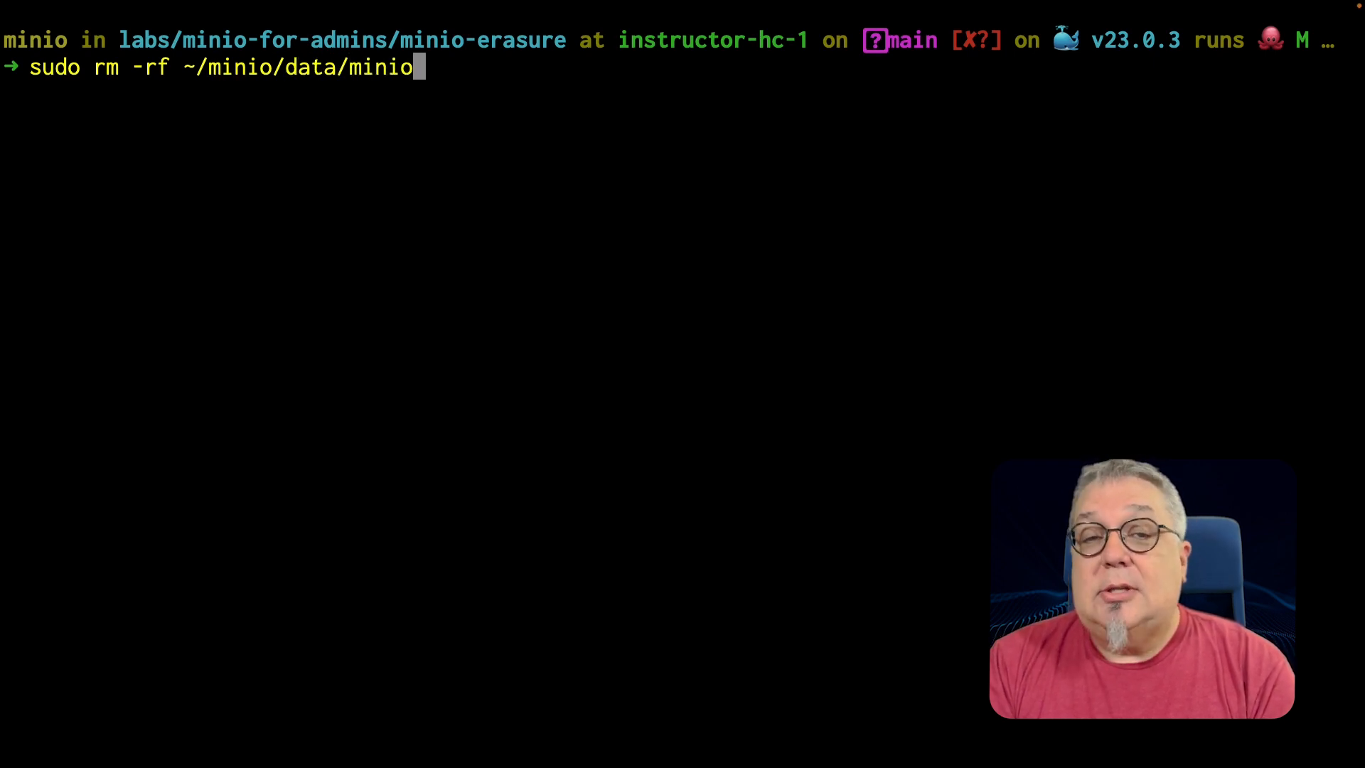
{"action": "type", "text": "2"}
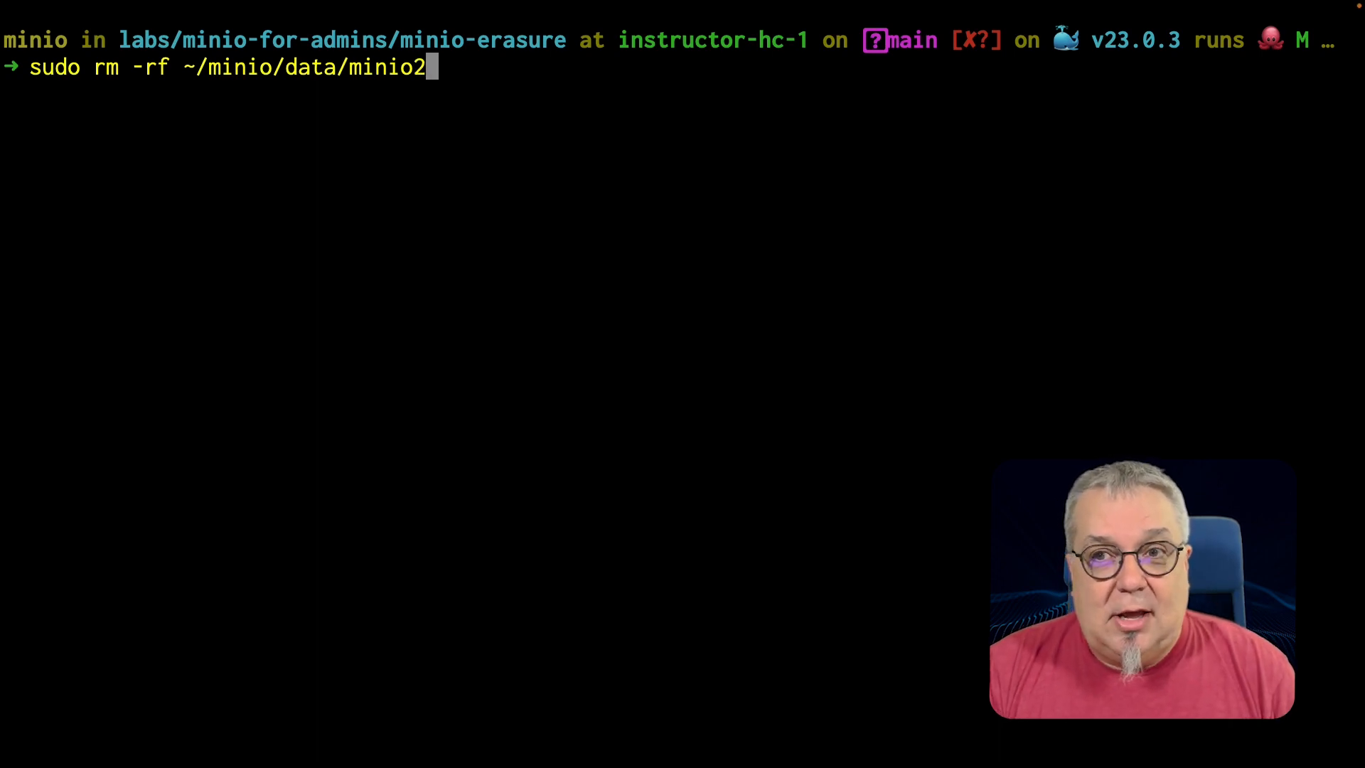
{"action": "key", "text": "Return"}
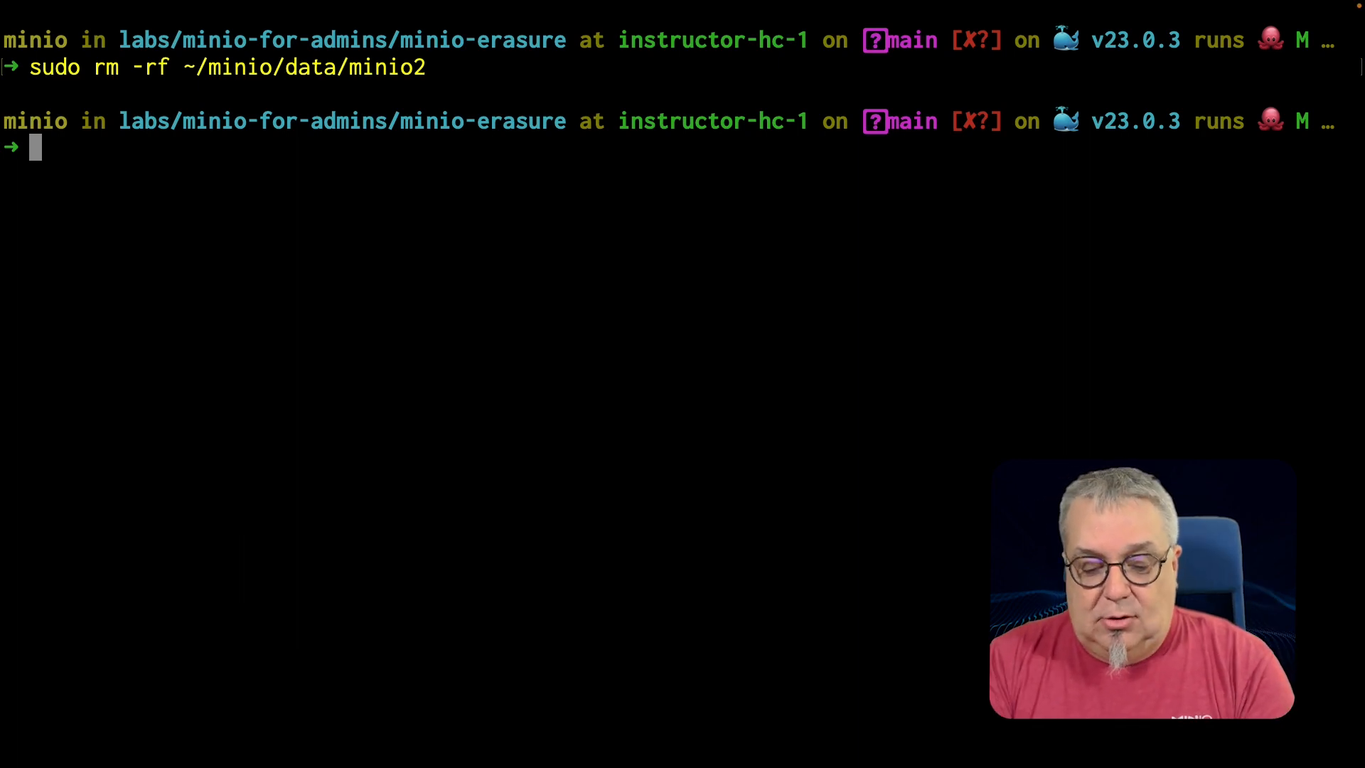
- Stat sample.txt, note the access-denied StorageErr for /data2, and clear the screen
{"action": "type", "text": "mc stat minio1/erasure/sample.txt"}
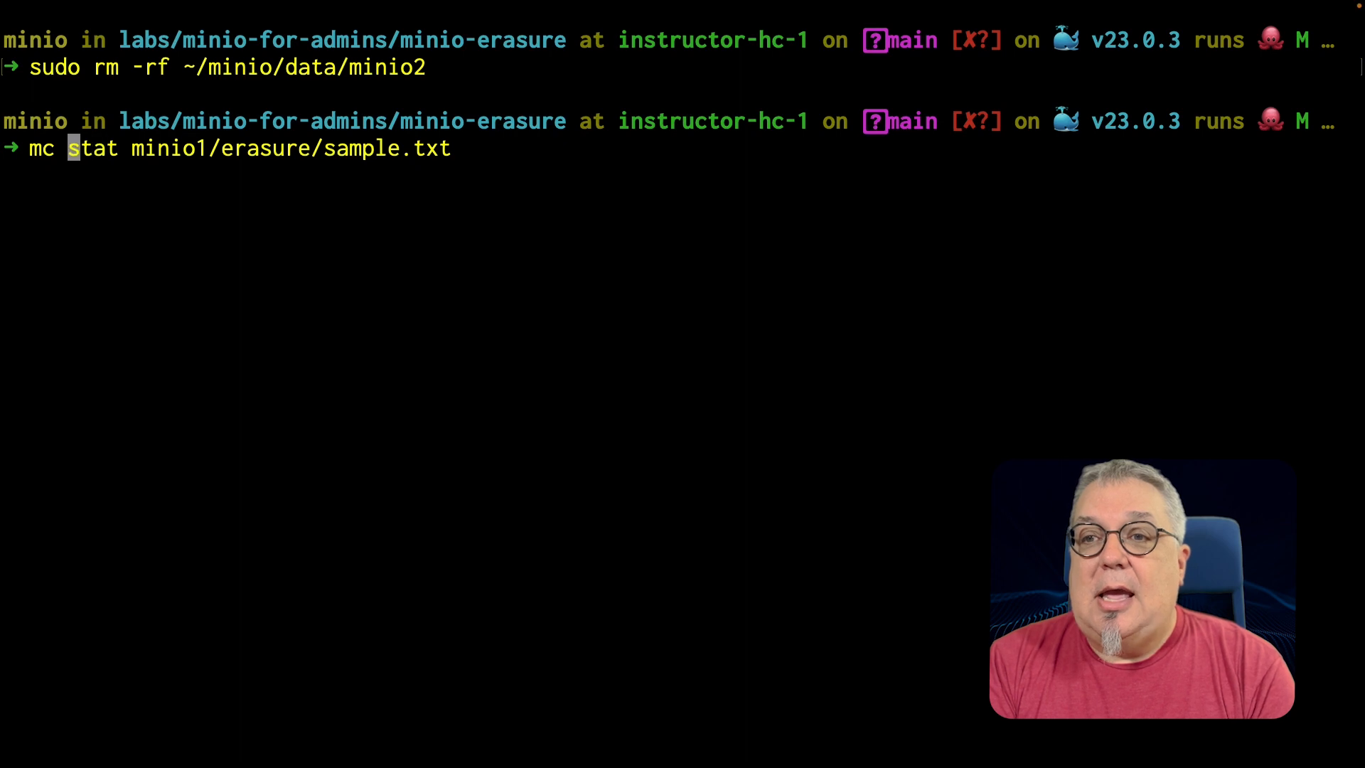
{"action": "key", "text": "Return"}
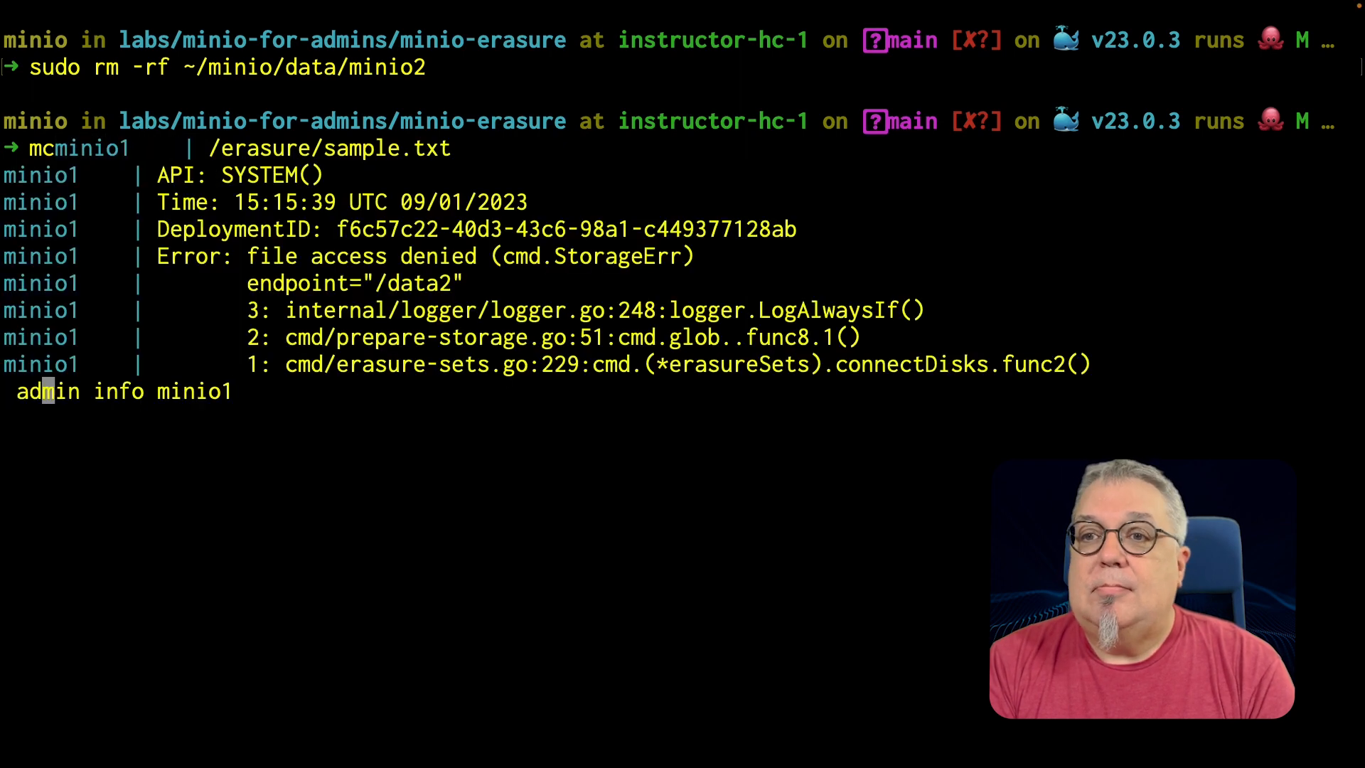
{"action": "type", "text": "stat minio1/erasure/sample.txt"}
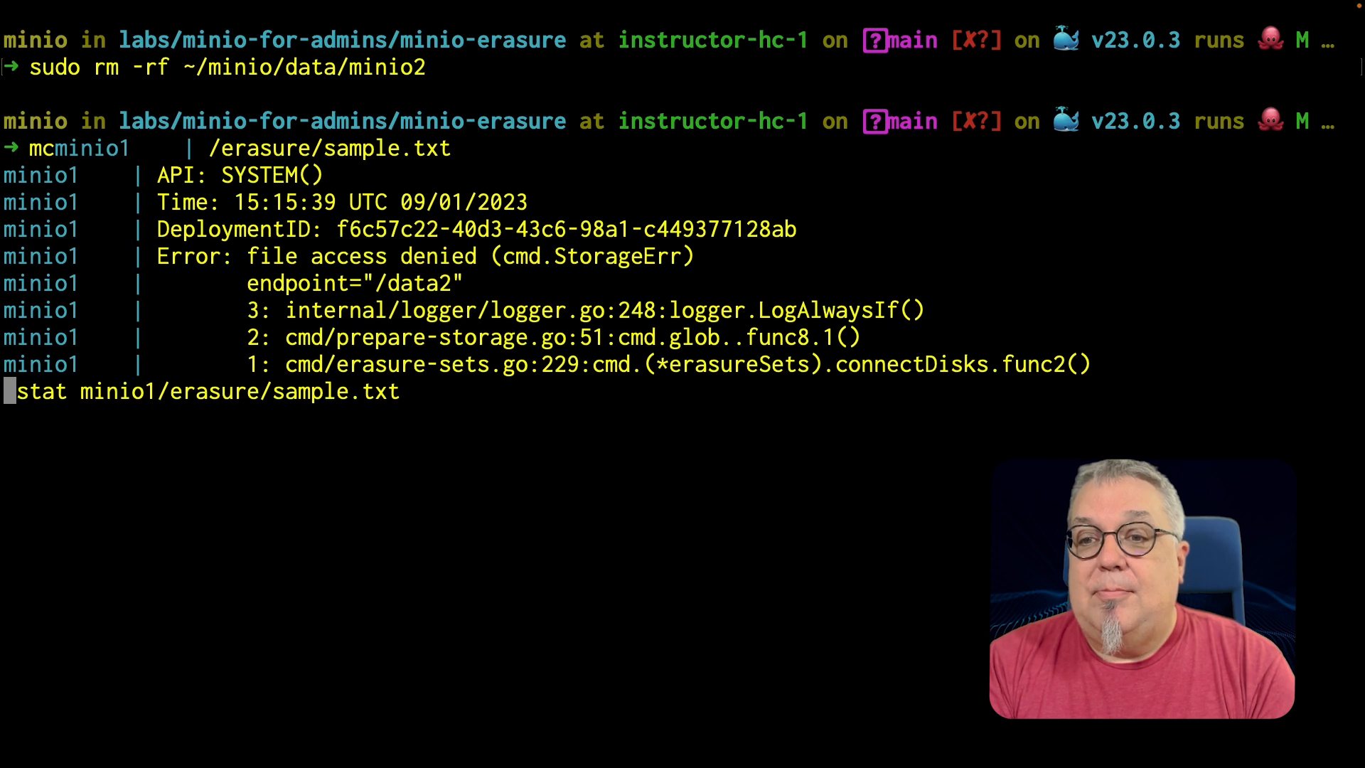
{"action": "key", "text": "ctrl+l"}
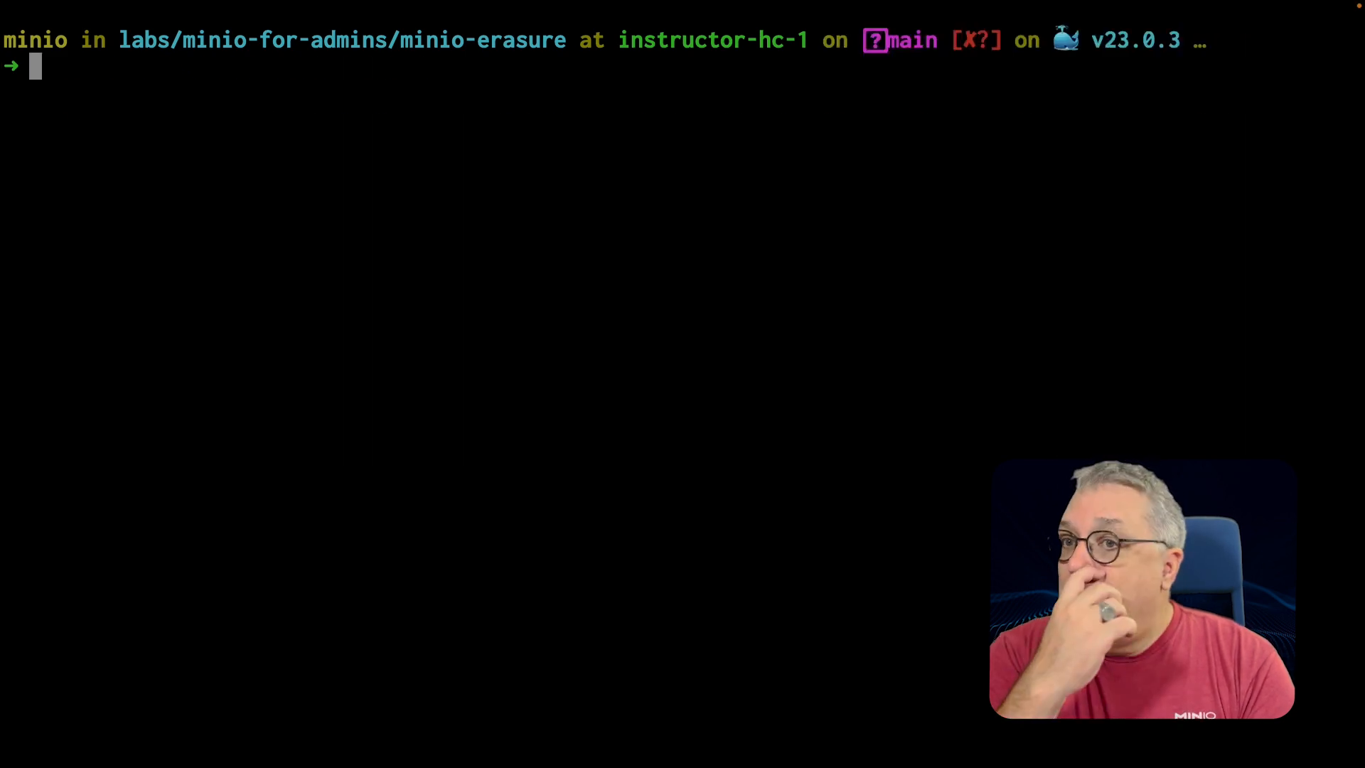
- Show minio1 server info with 4/4 drives OK and sample.txt's object metadata
{"action": "type", "text": "mc stat minio1/erasure/sample.txt"}
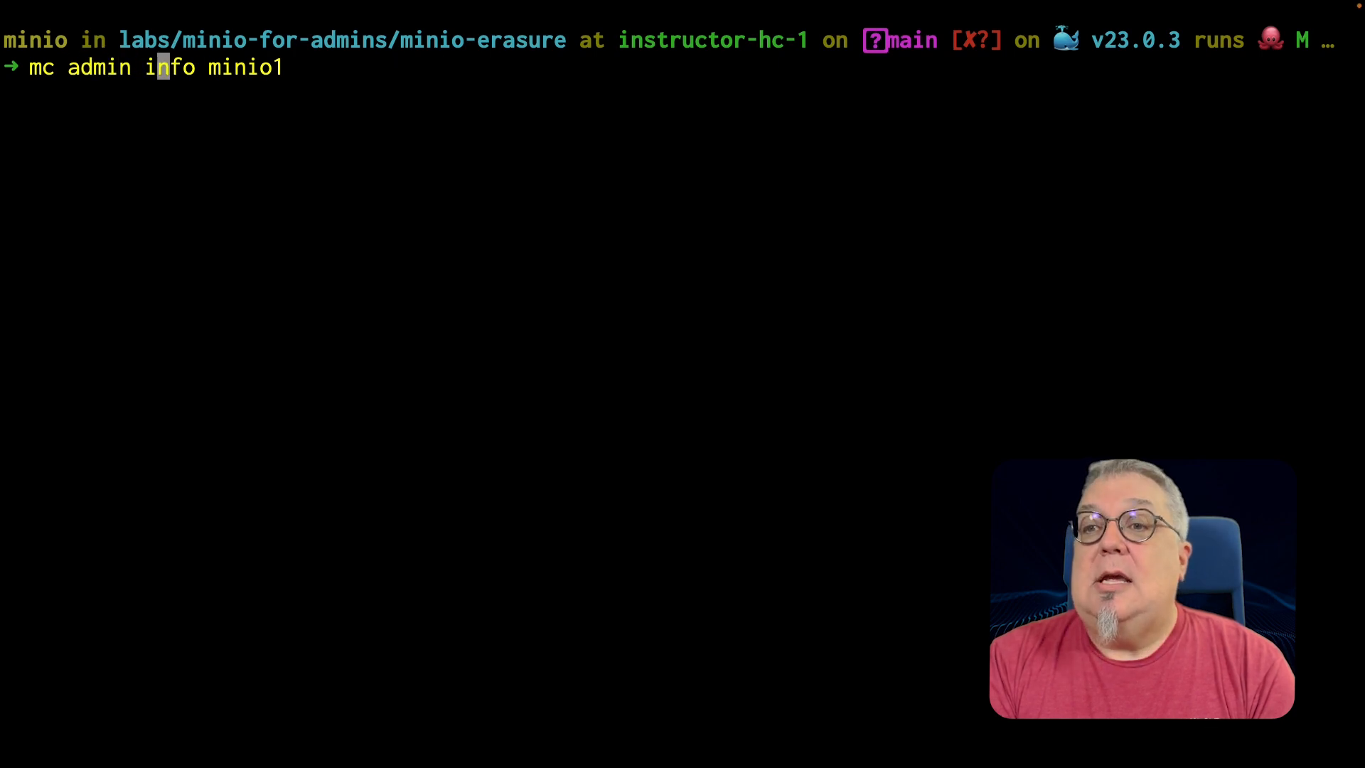
{"action": "key", "text": "Return"}
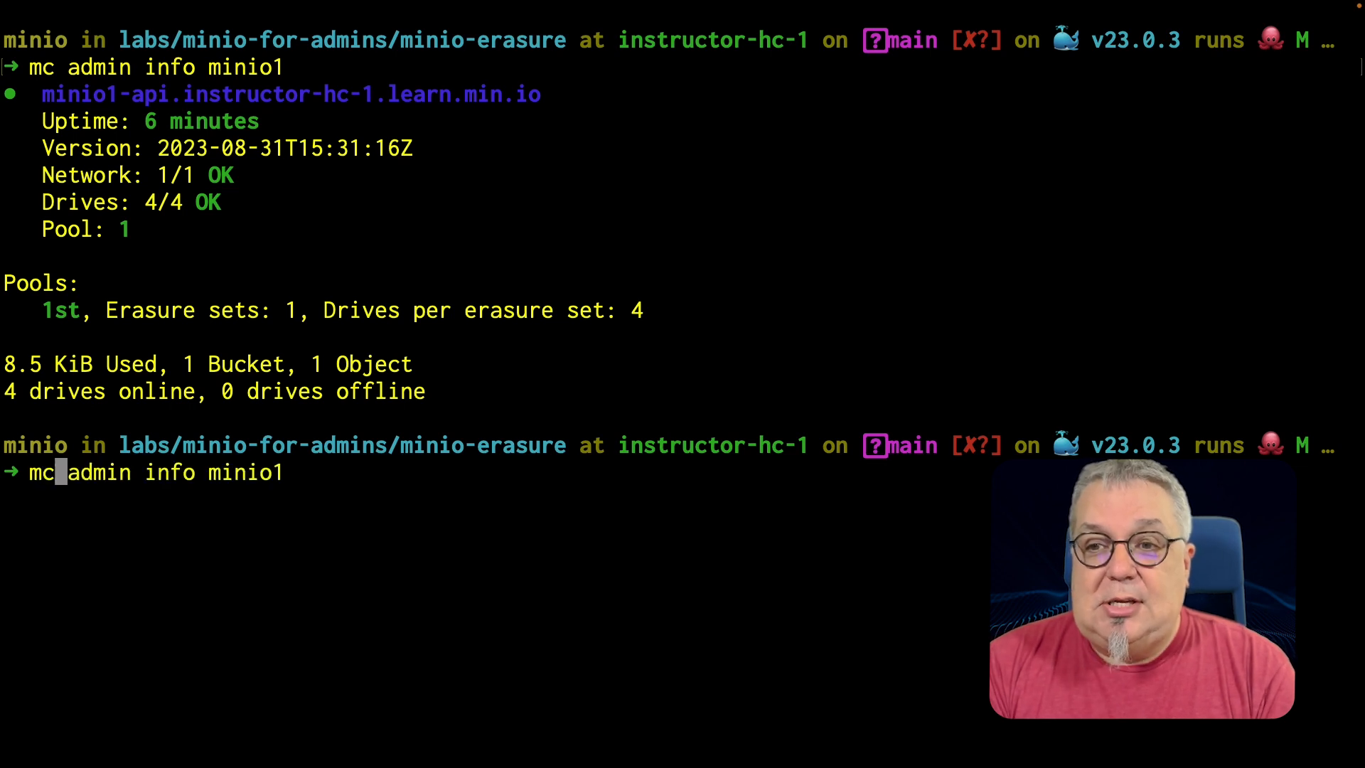
{"action": "type", "text": "stat minio1/erasure/sample.txt"}
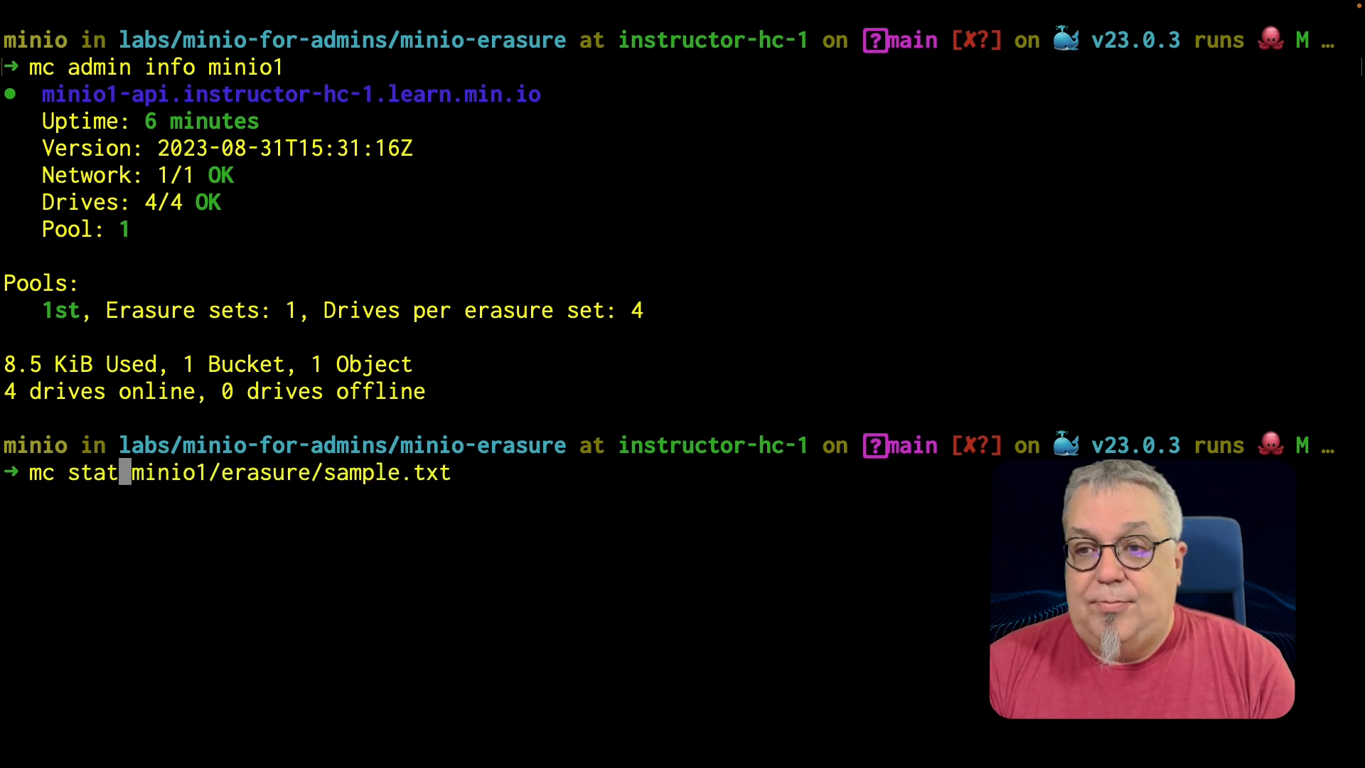
{"action": "key", "text": "Return"}
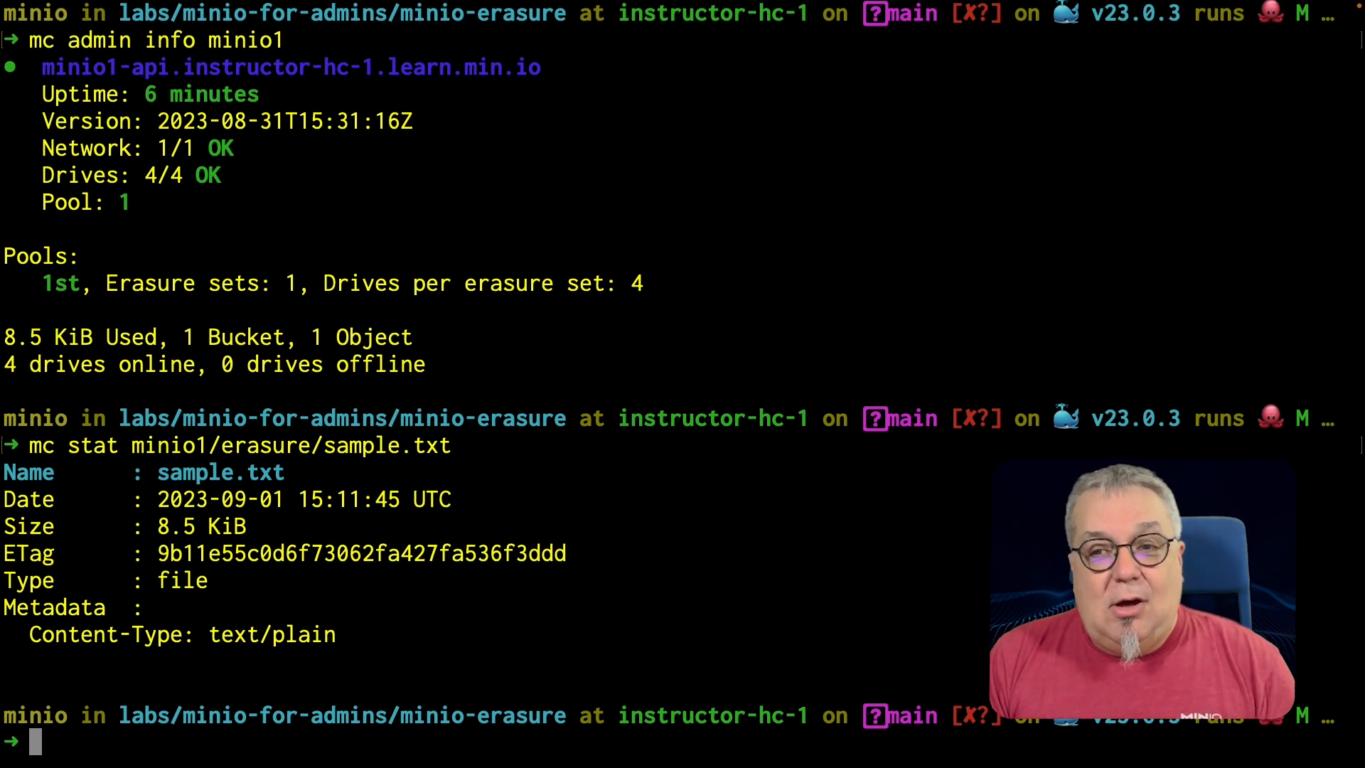
- Clear the screen and run 'mc admin heal minio1/erasure', showing two yellow parts and one red
{"action": "type", "text": "clear"}
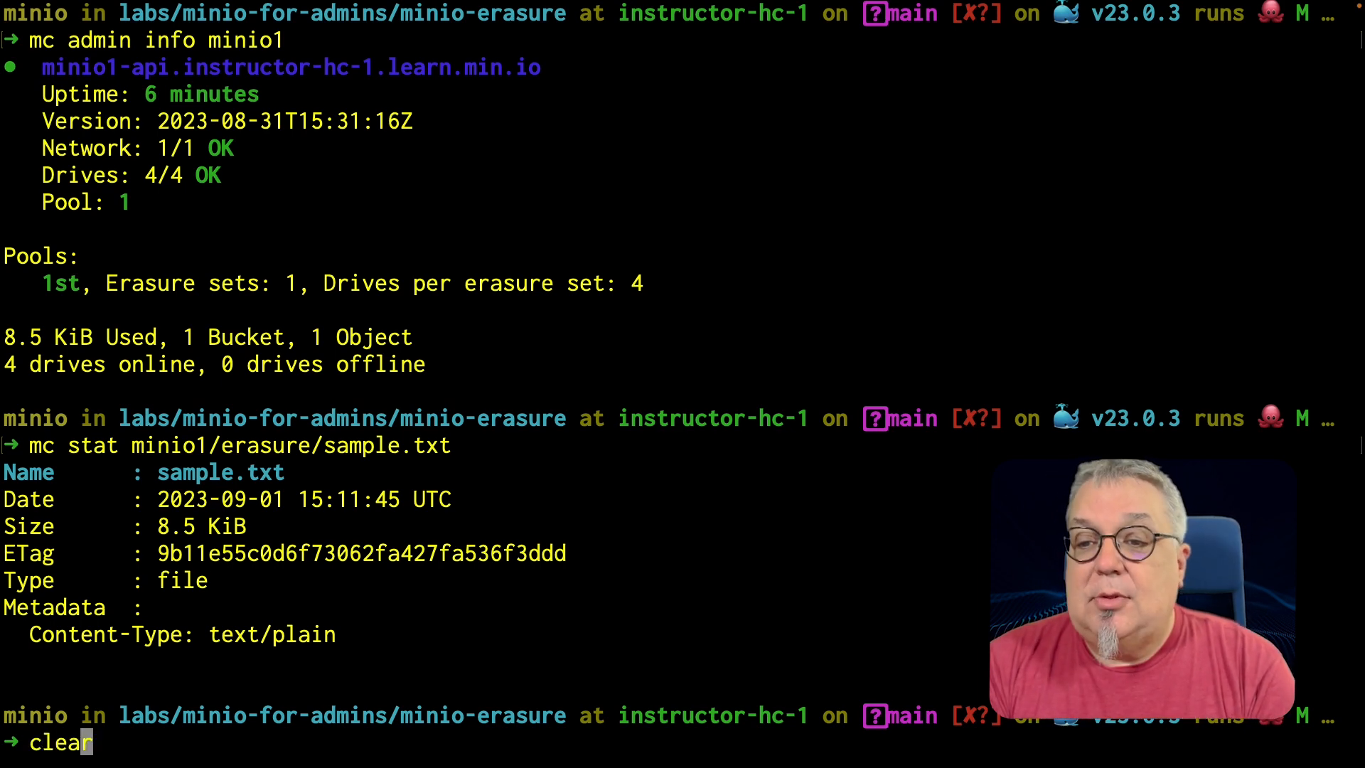
{"action": "key", "text": "Return"}
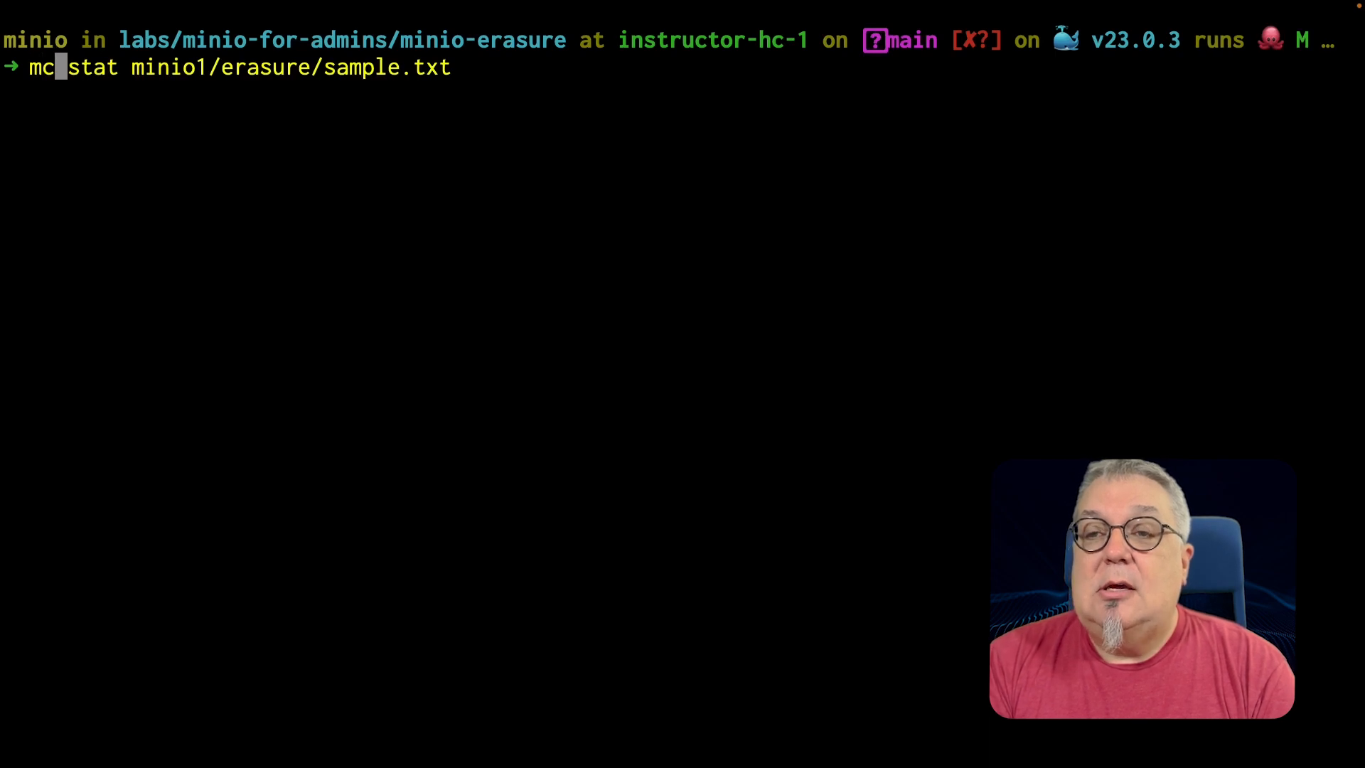
{"action": "type", "text": "admin info minio1"}
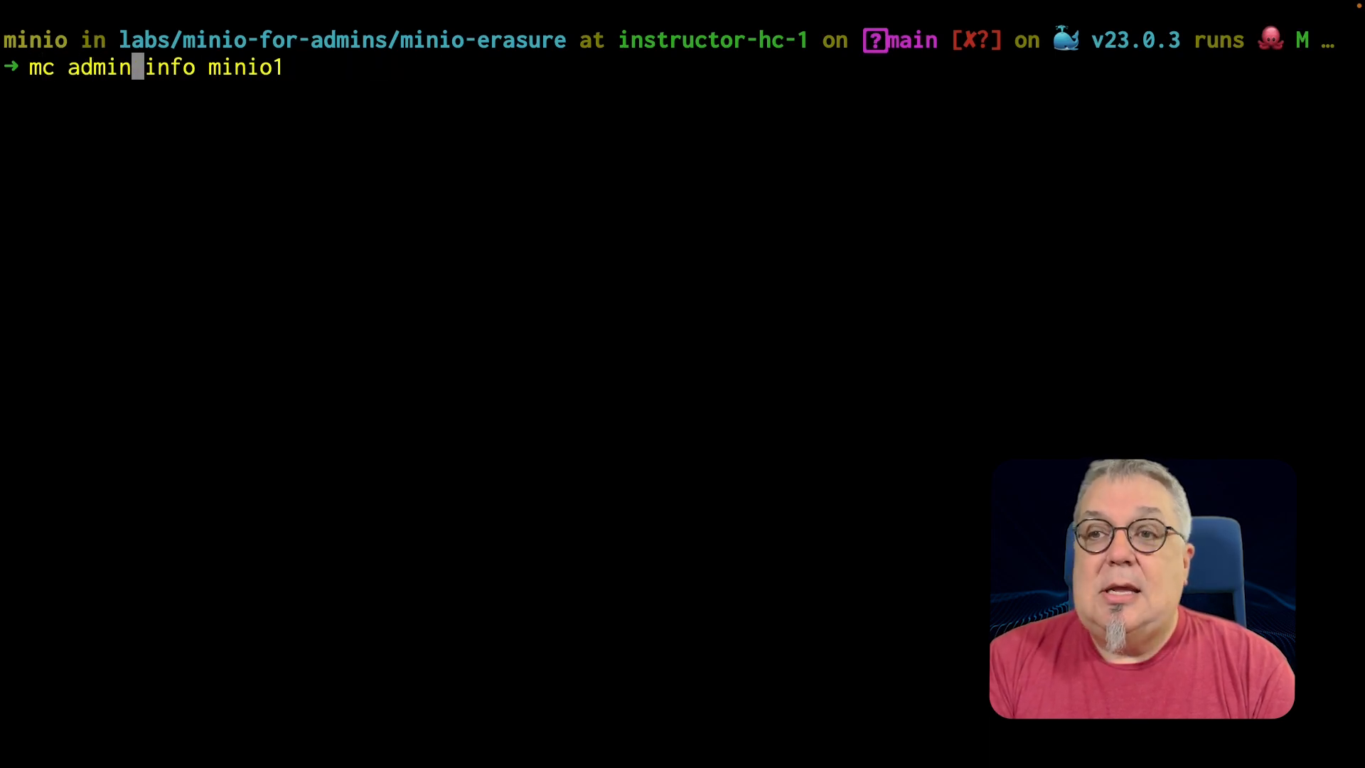
{"action": "type", "text": "heal minio1 list"}
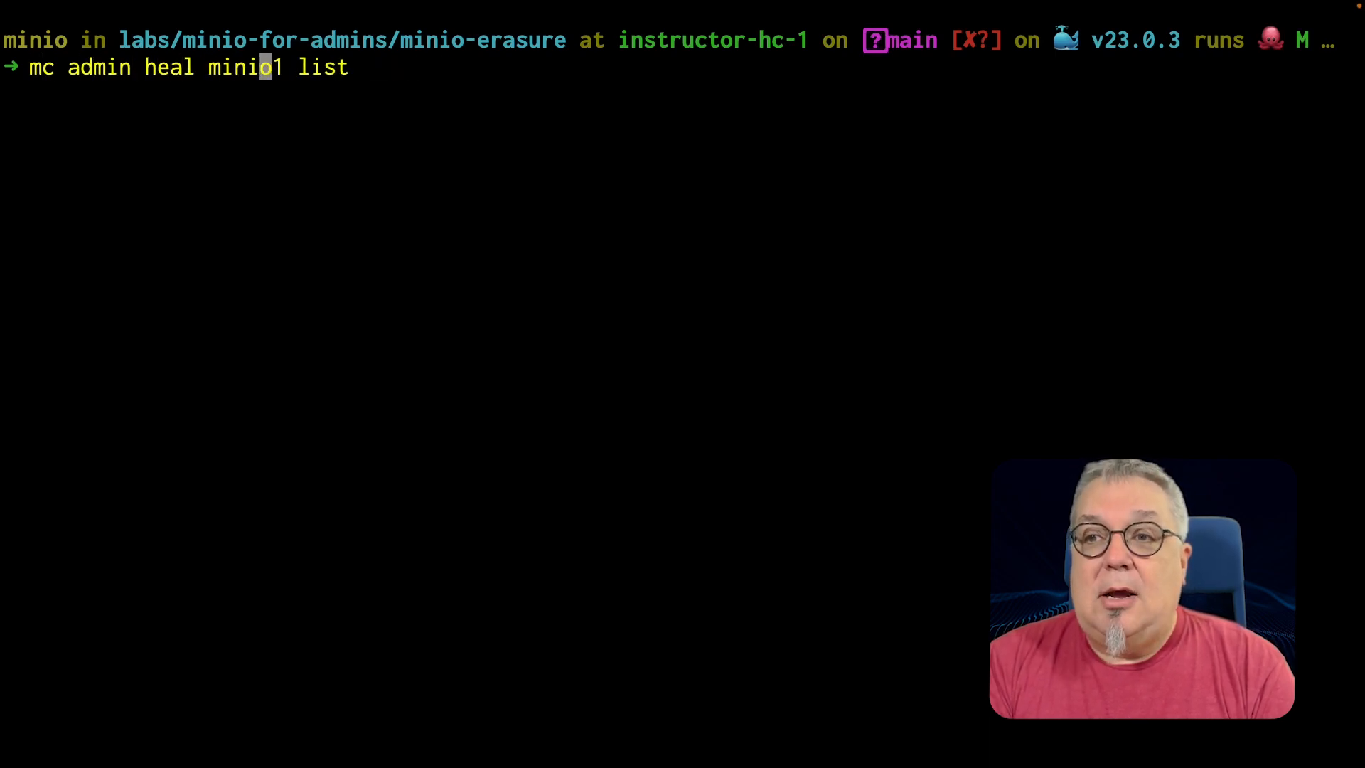
{"action": "type", "text": "/era"}
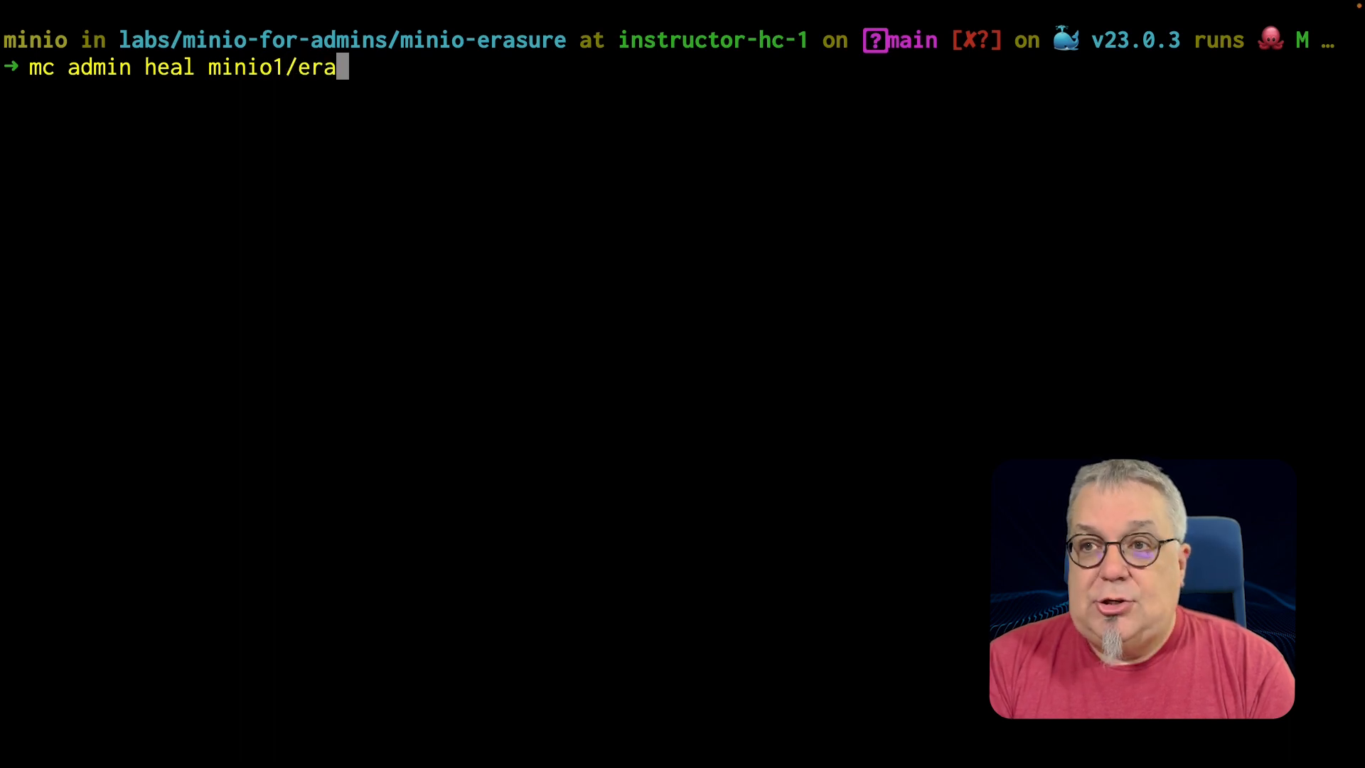
{"action": "type", "text": "sure"}
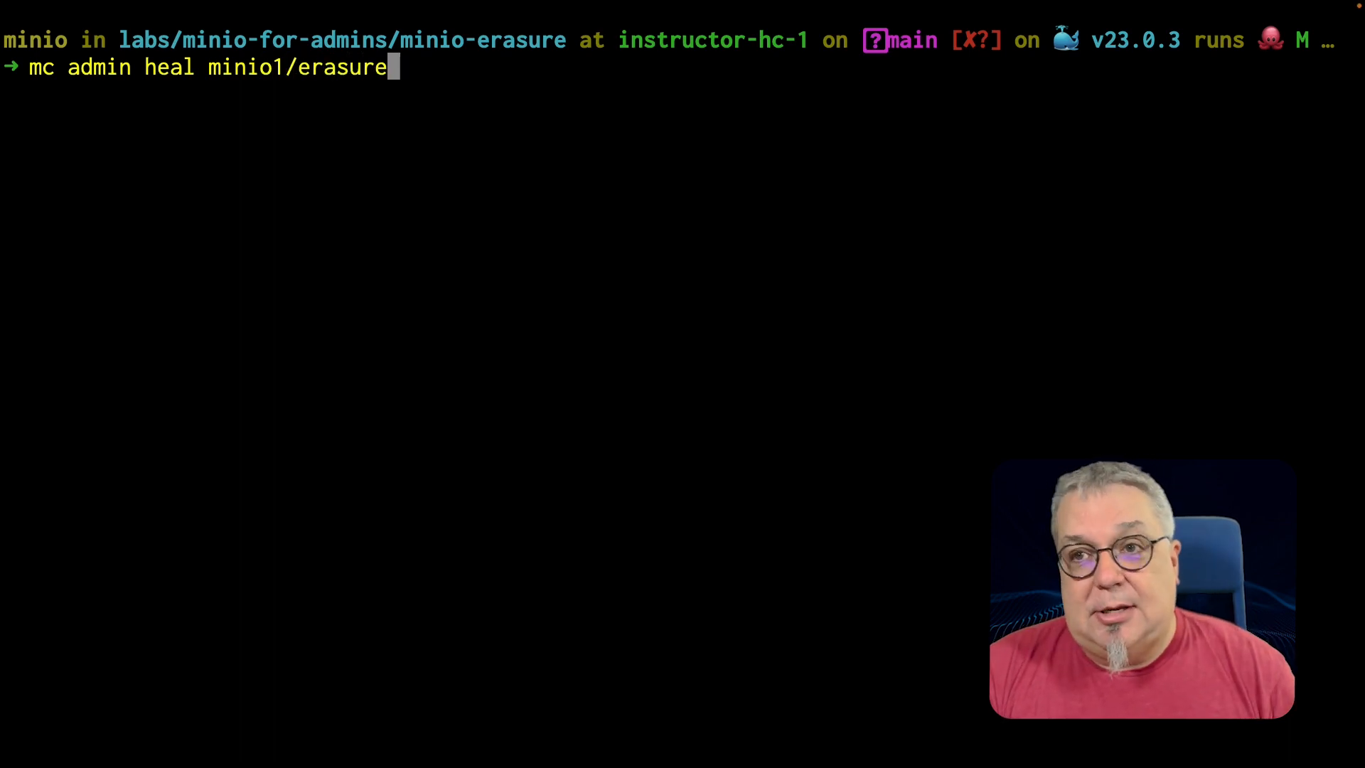
{"action": "key", "text": "Return"}
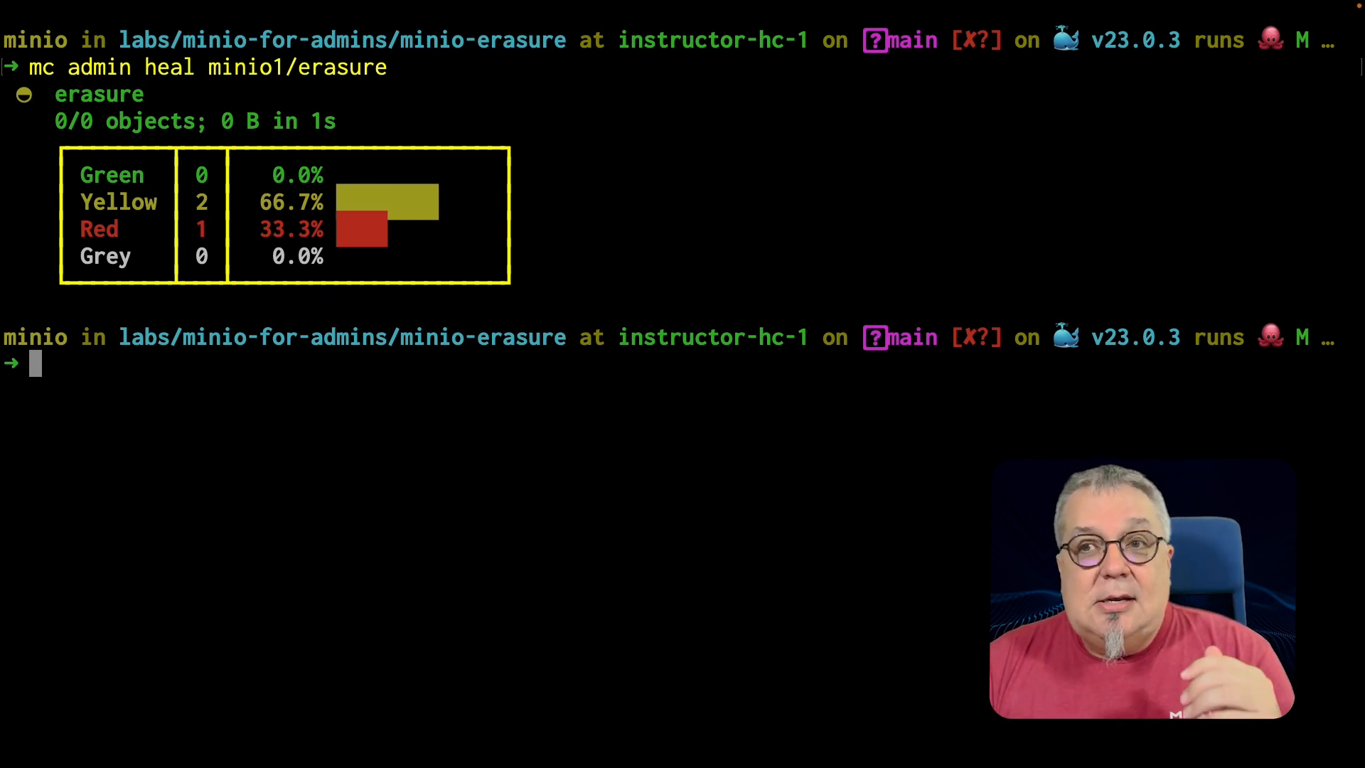
- Clear the screen and run docker-compose down to remove the minio1 container and network
{"action": "type", "text": "clear"}
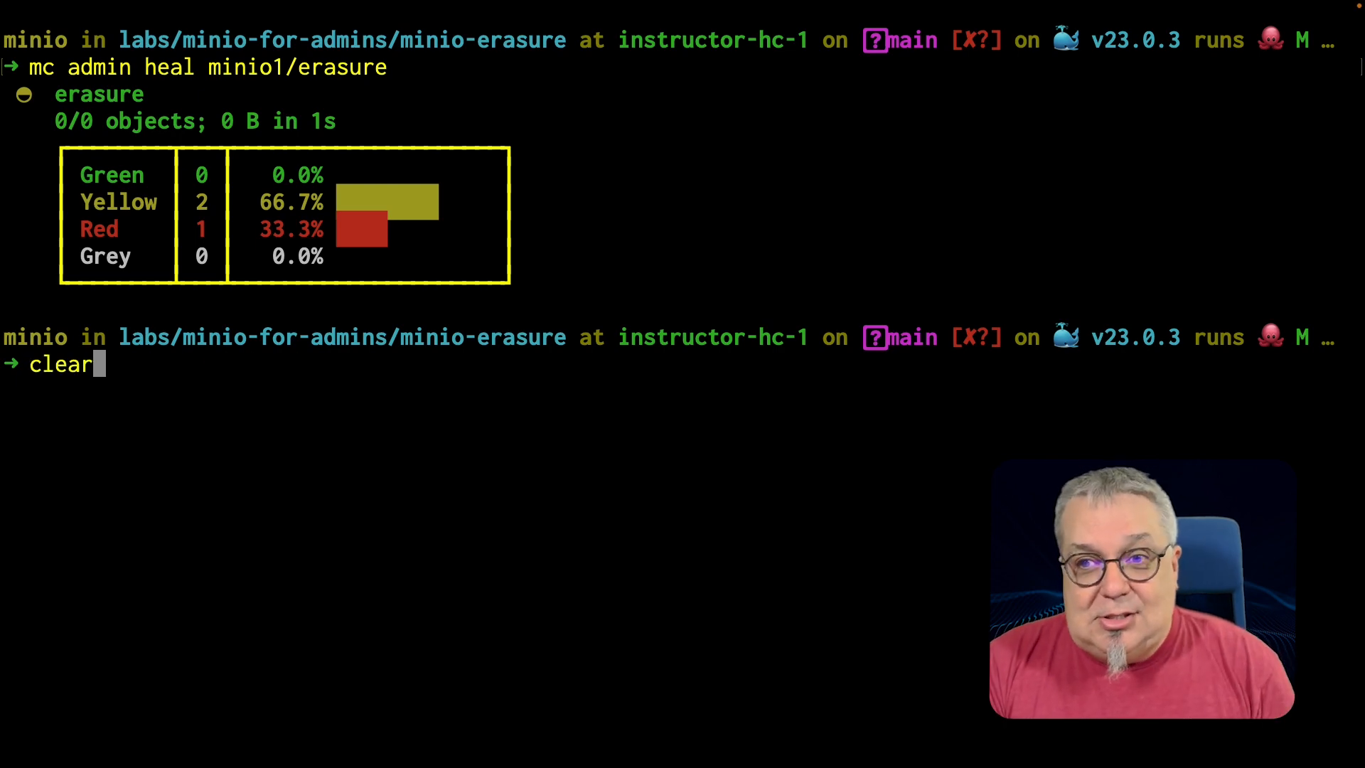
{"action": "key", "text": "Return"}
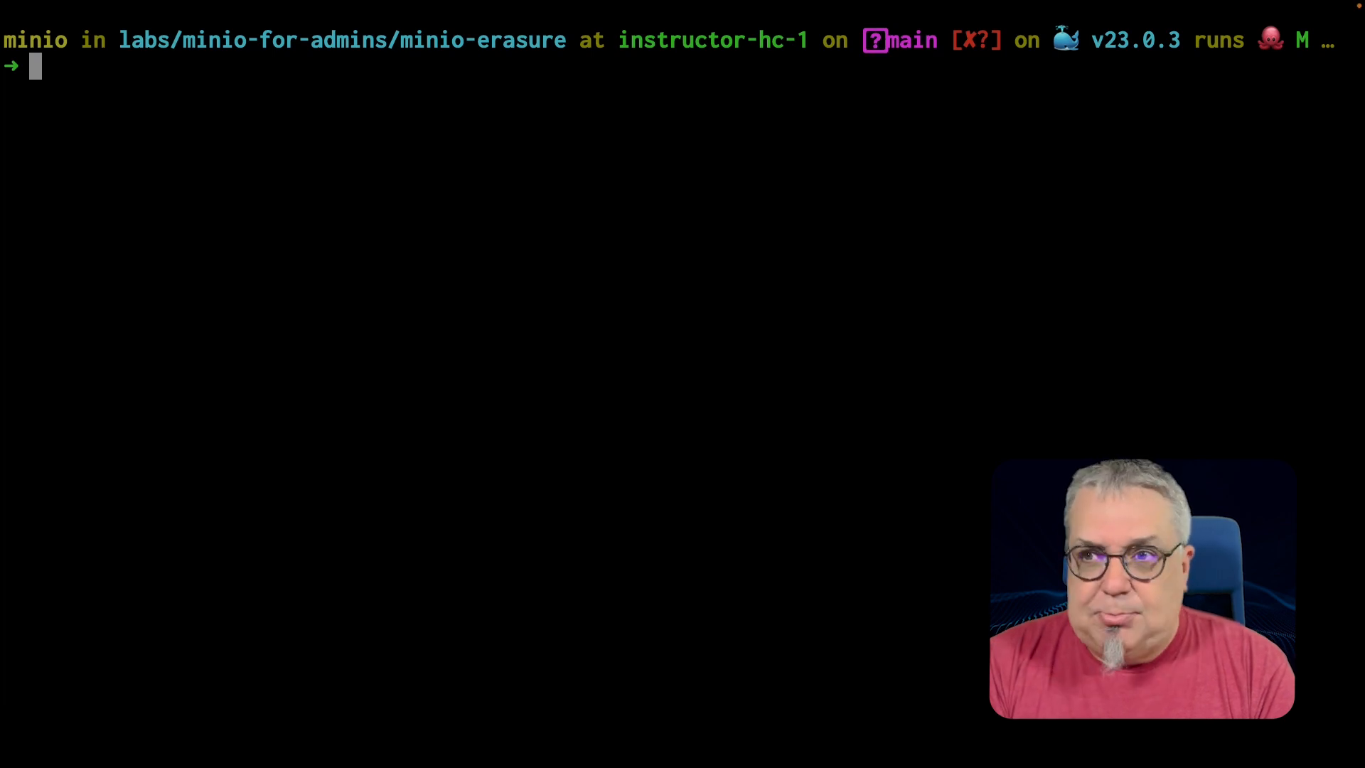
{"action": "type", "text": "docker-compose up &"}
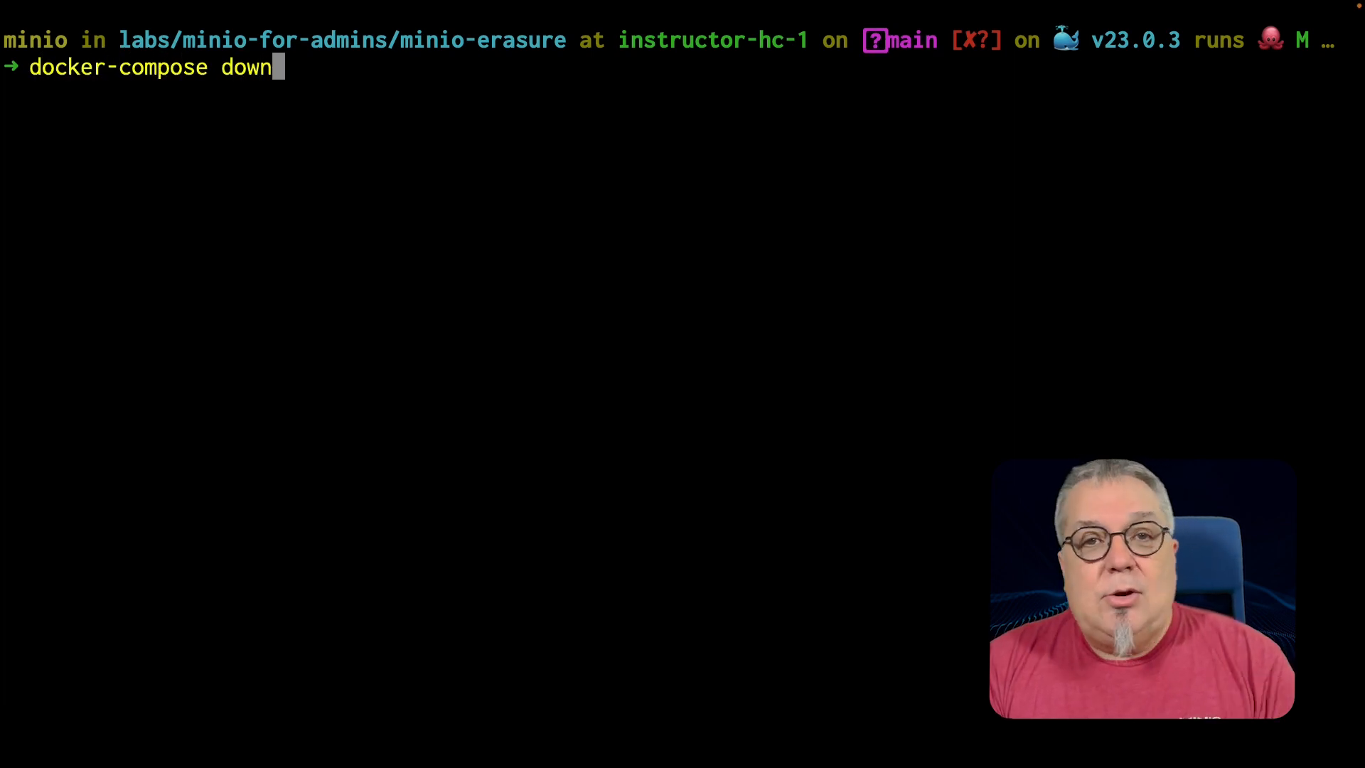
{"action": "key", "text": "Return"}
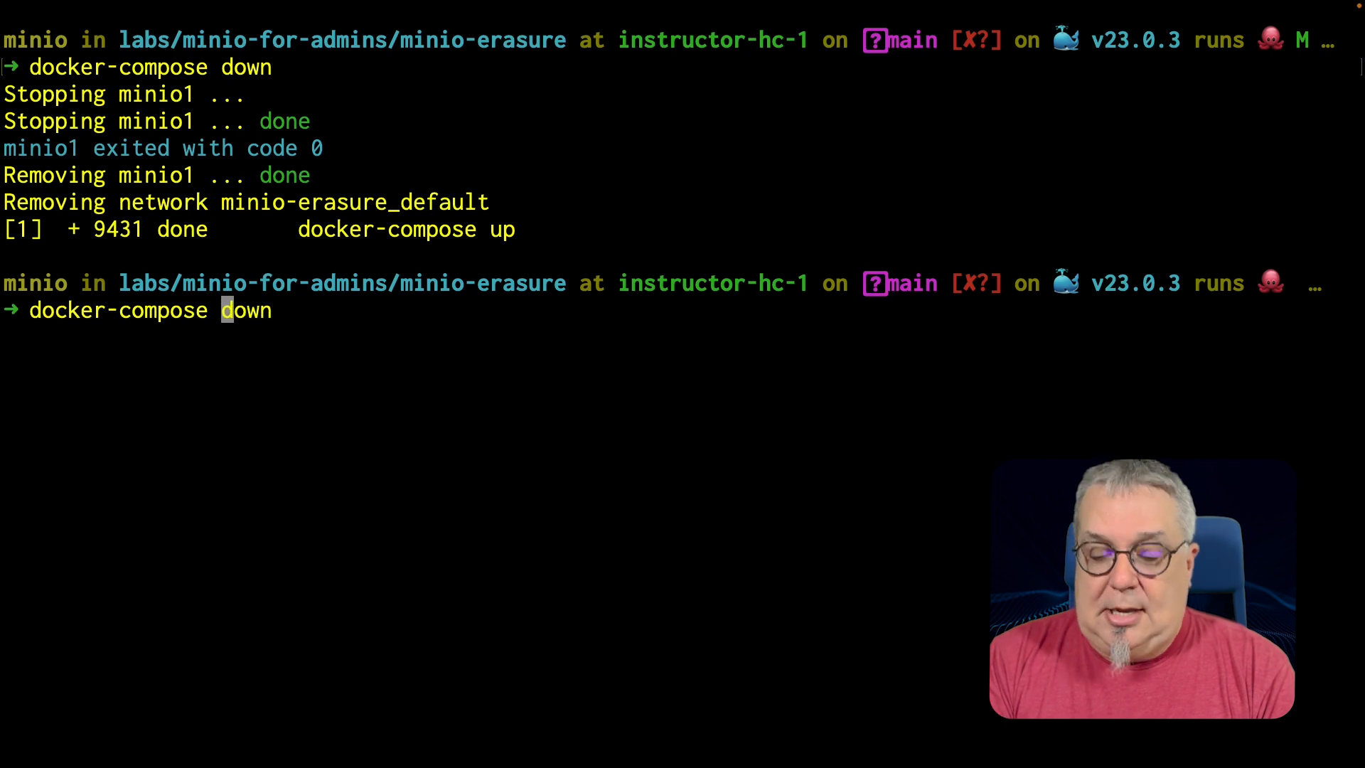
- Start MinIO with 'docker-compose up &' and follow the log until /data2 heals 7 items
{"action": "key", "text": "Return"}
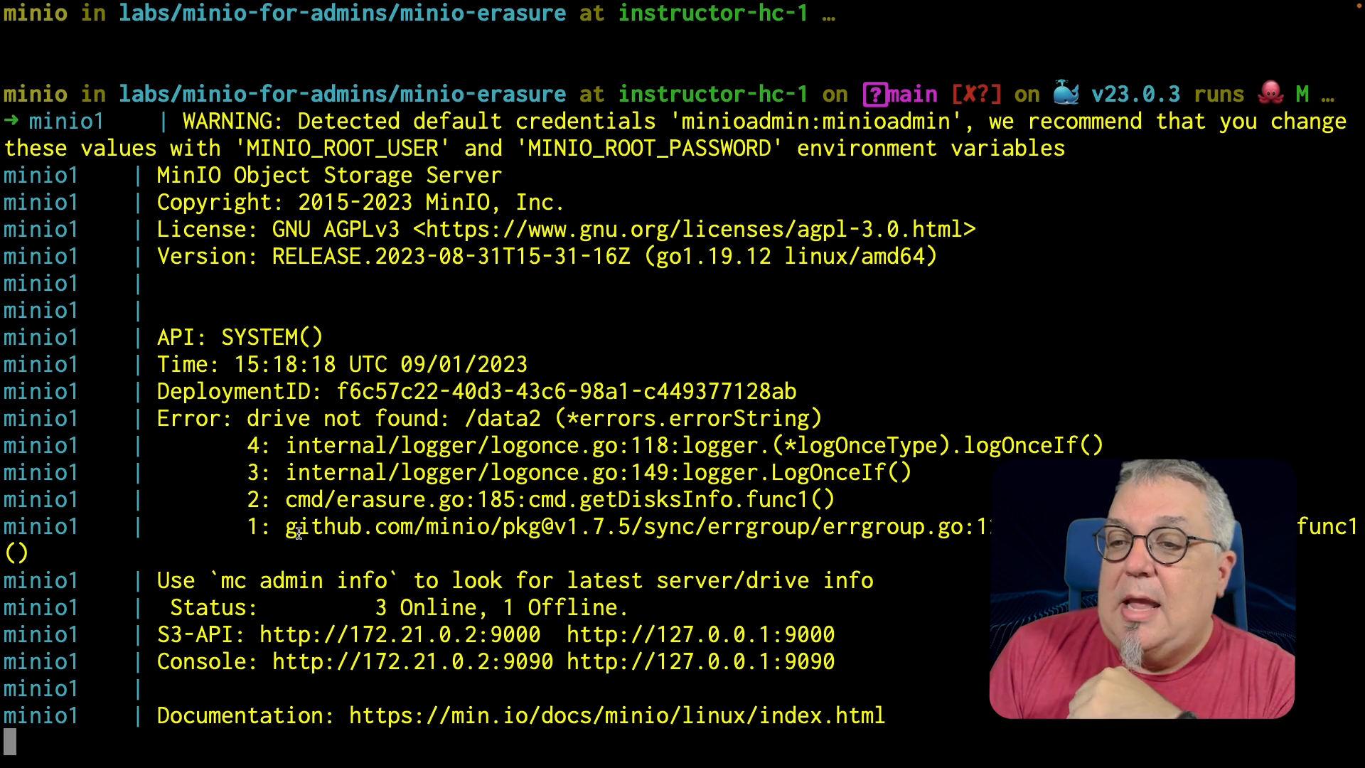
{"action": "double_click", "coordinate": [397, 606]}
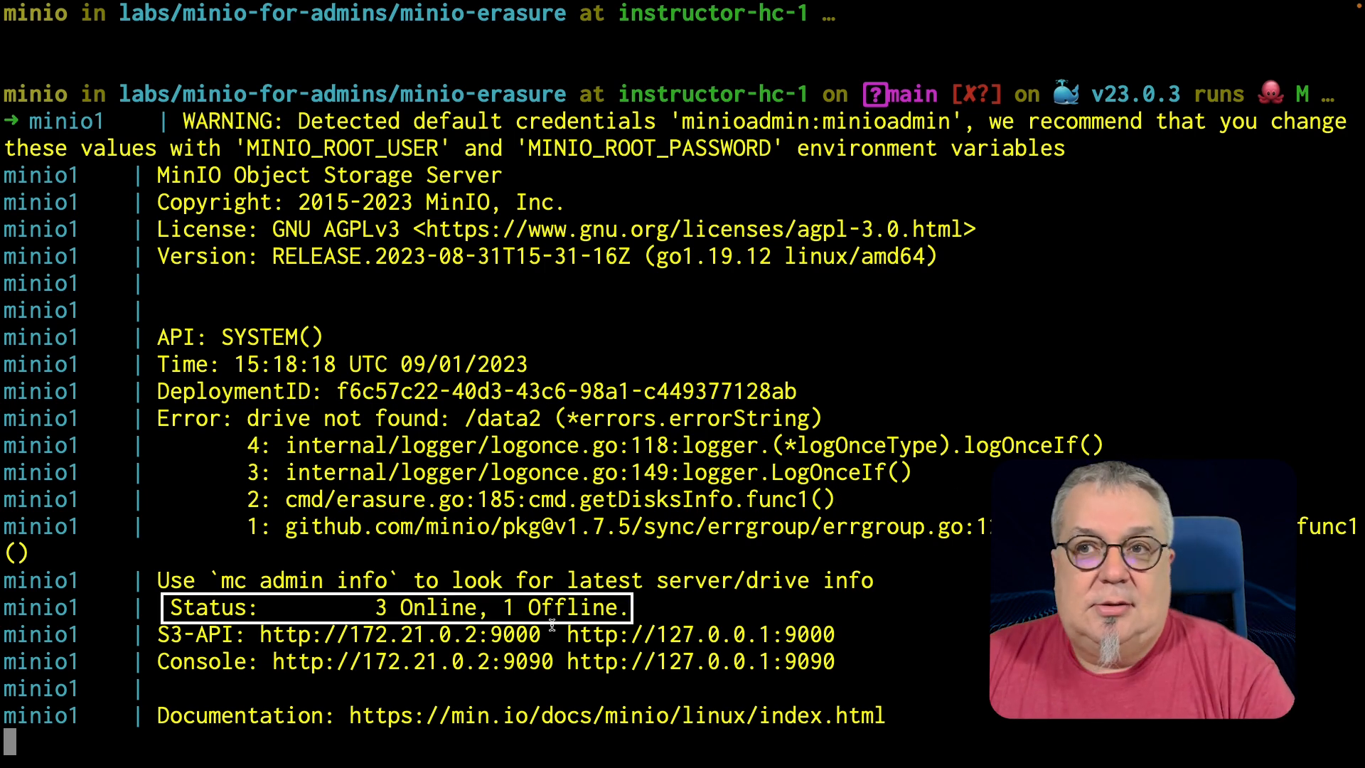
{"action": "scroll", "scroll_direction": "down", "scroll_amount": 3}
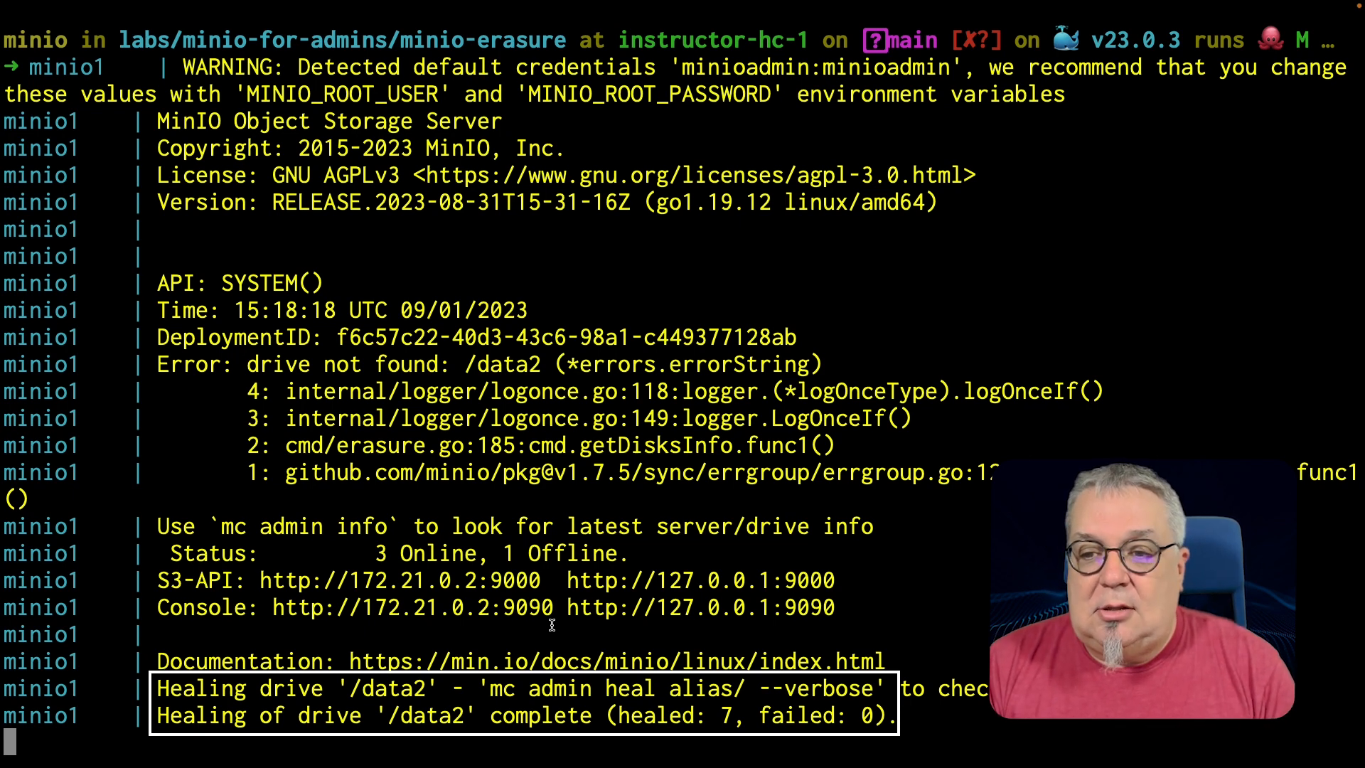
- Rerun the erasure heal showing 100% green, then tree ~/minio/data showing sample.txt on four drives
{"action": "type", "text": "clear"}
{"action": "type", "text": "mc admin heal minio1/erasure"}
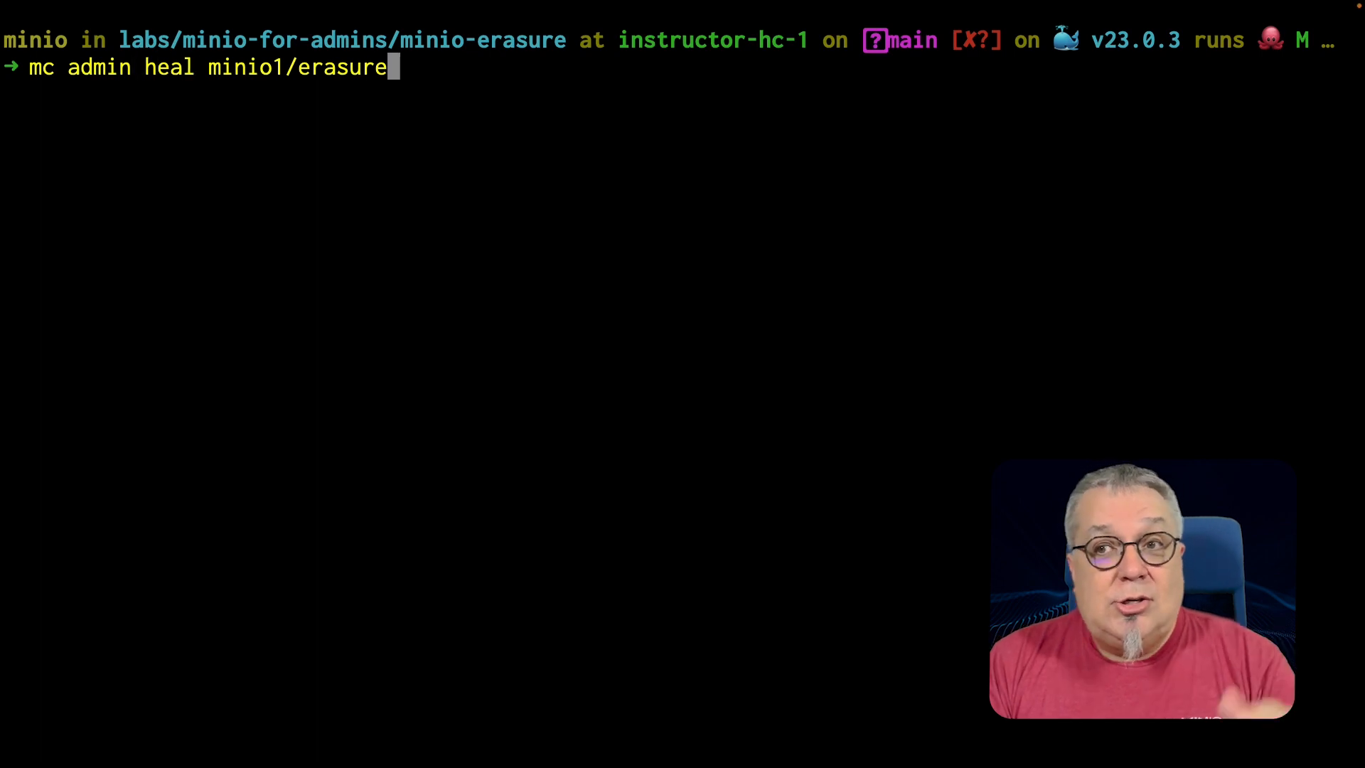
{"action": "key", "text": "Return"}
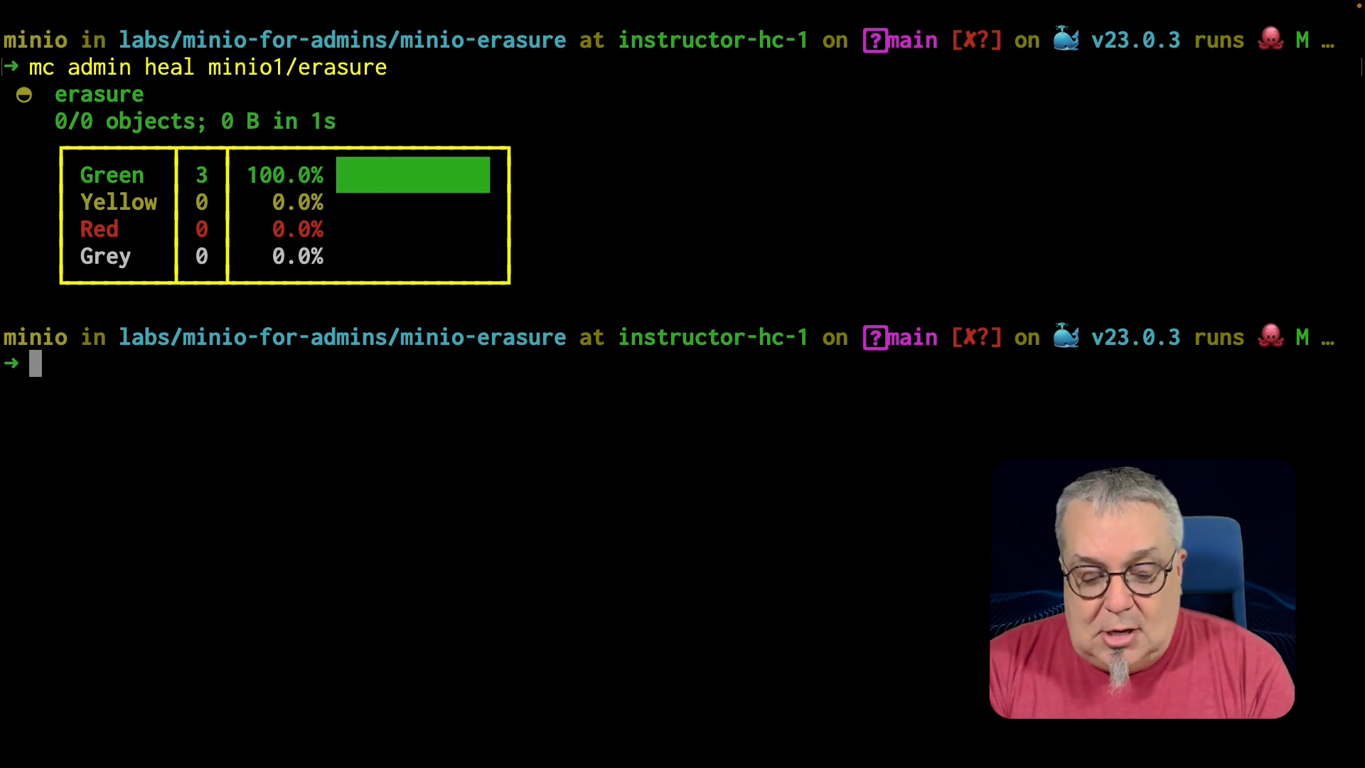
{"action": "type", "text": "tree ~/minio/data"}
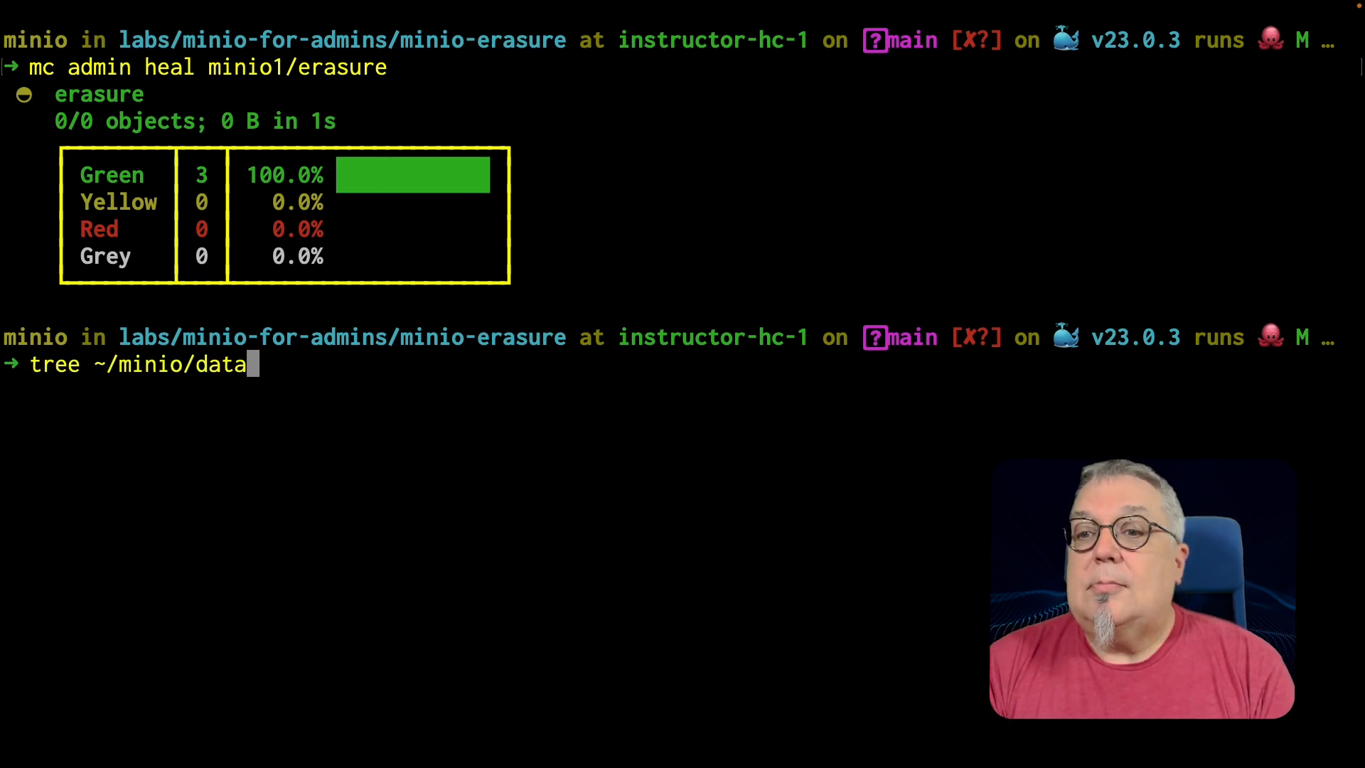
{"action": "key", "text": "Return"}
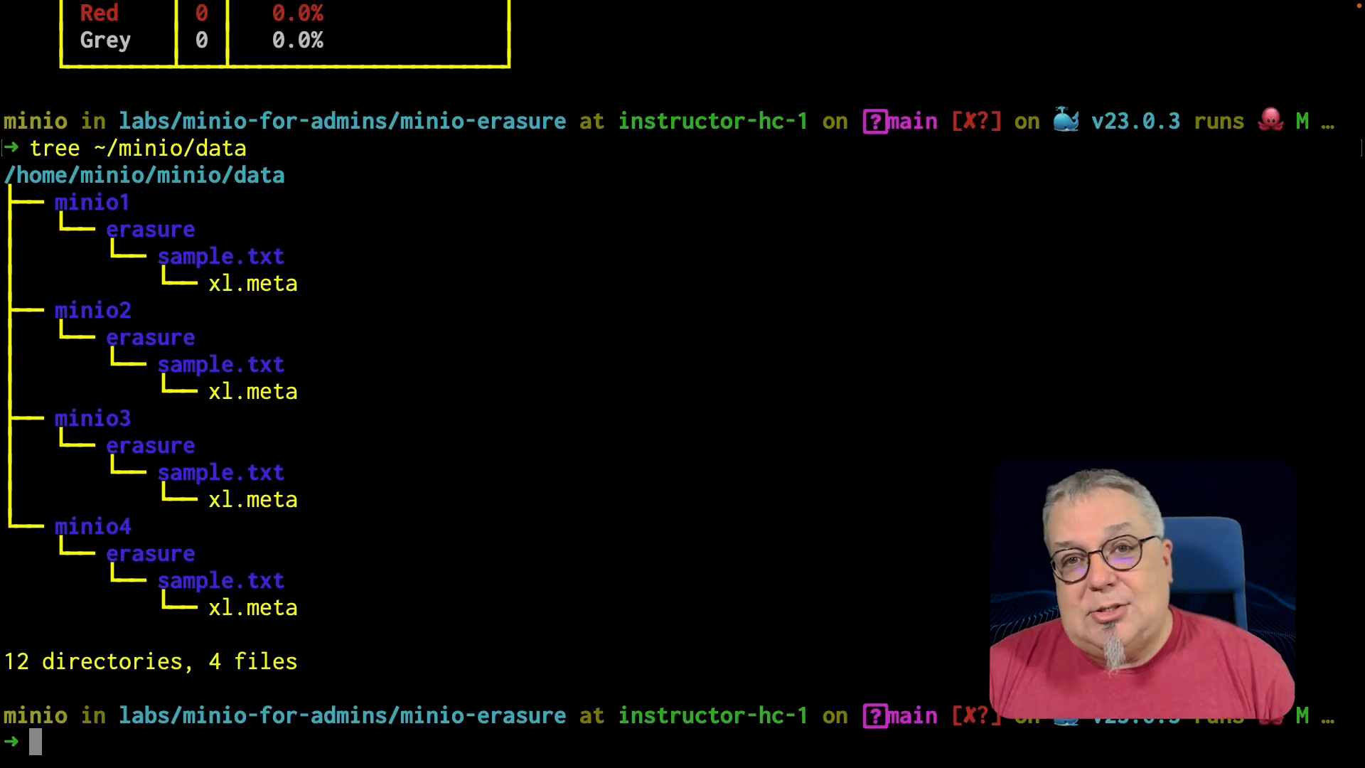